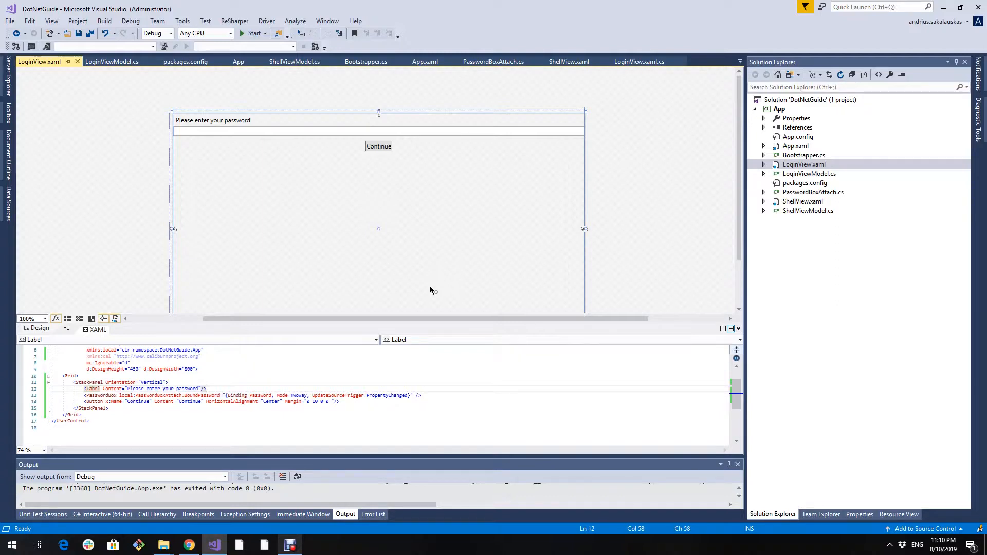
pyautogui.moveTo(452, 289)
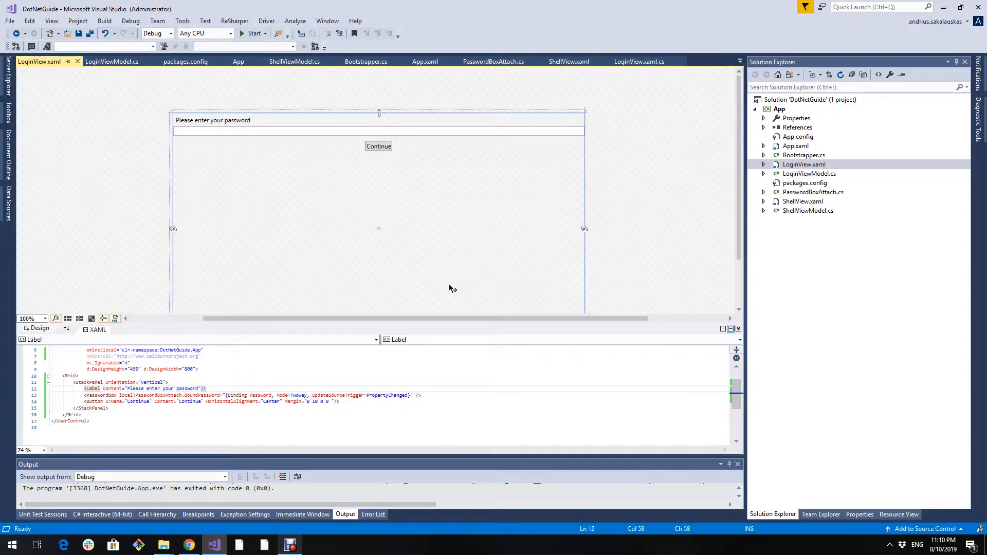
# Bring up the PasswordBox class definition to inspect its Password and SecurePassword properties.
pyautogui.click(377, 130)
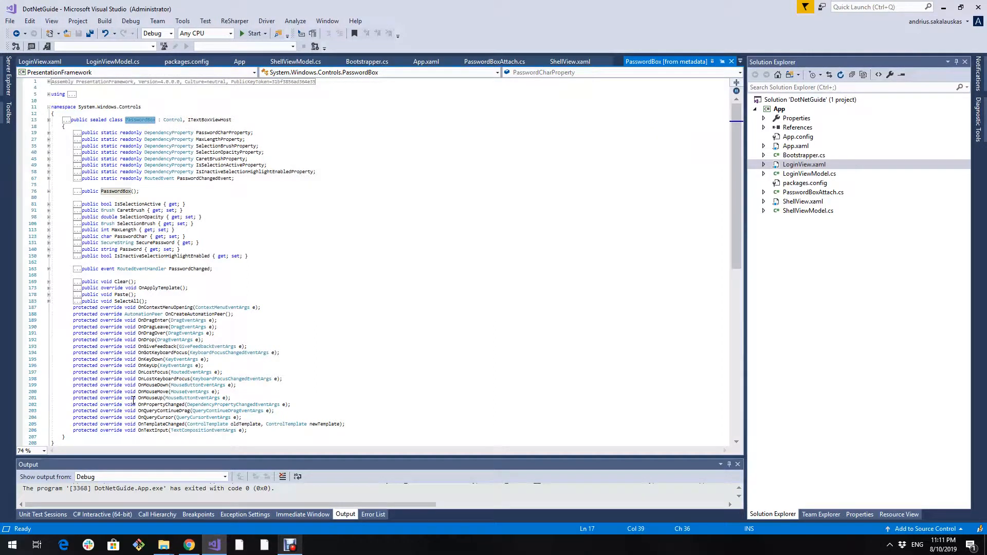
pyautogui.moveTo(134, 249)
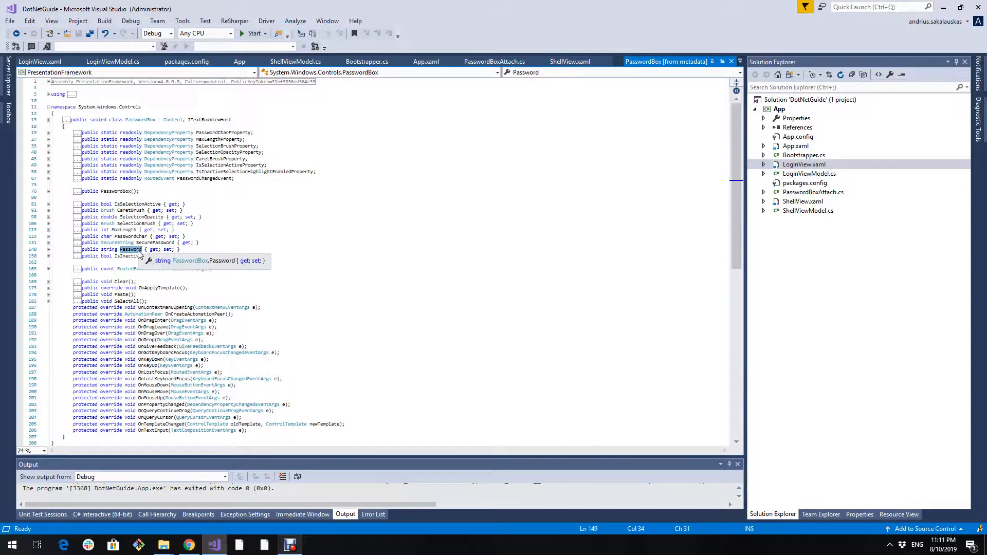
pyautogui.moveTo(608, 287)
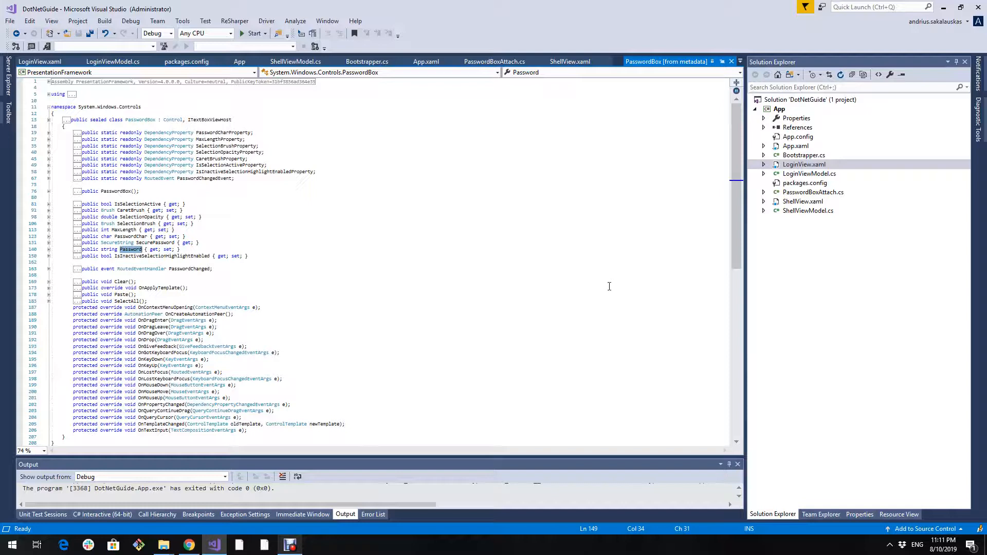
pyautogui.moveTo(426, 229)
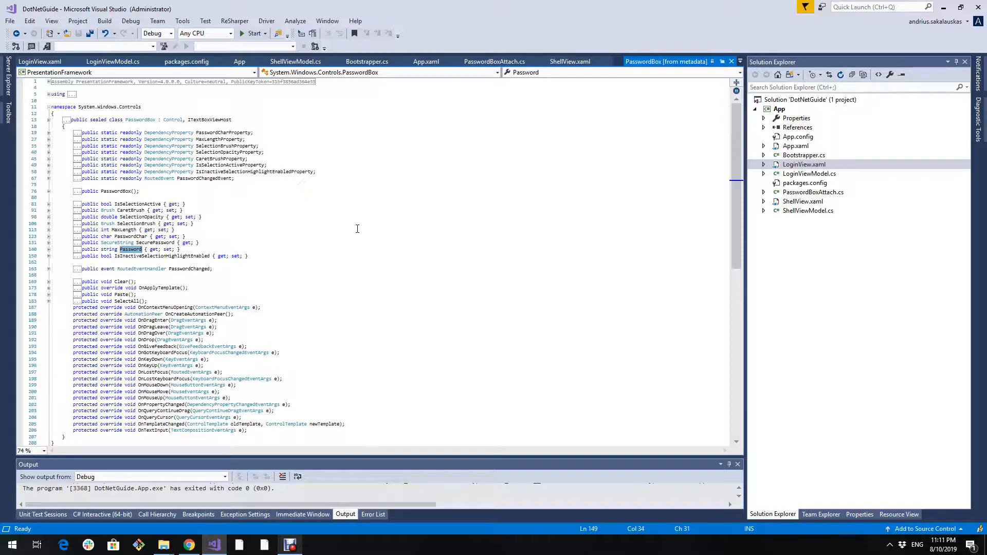
pyautogui.moveTo(643, 206)
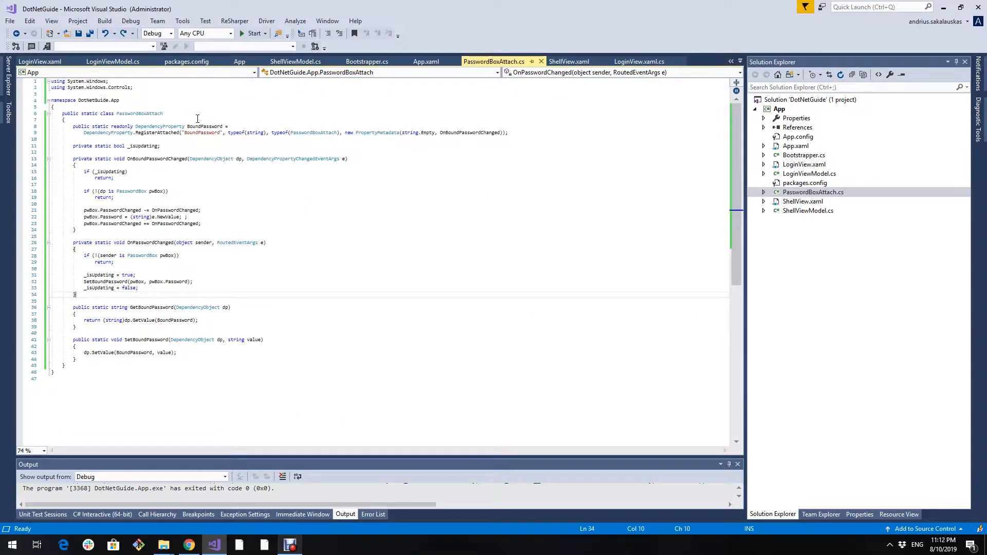
pyautogui.moveTo(148, 113)
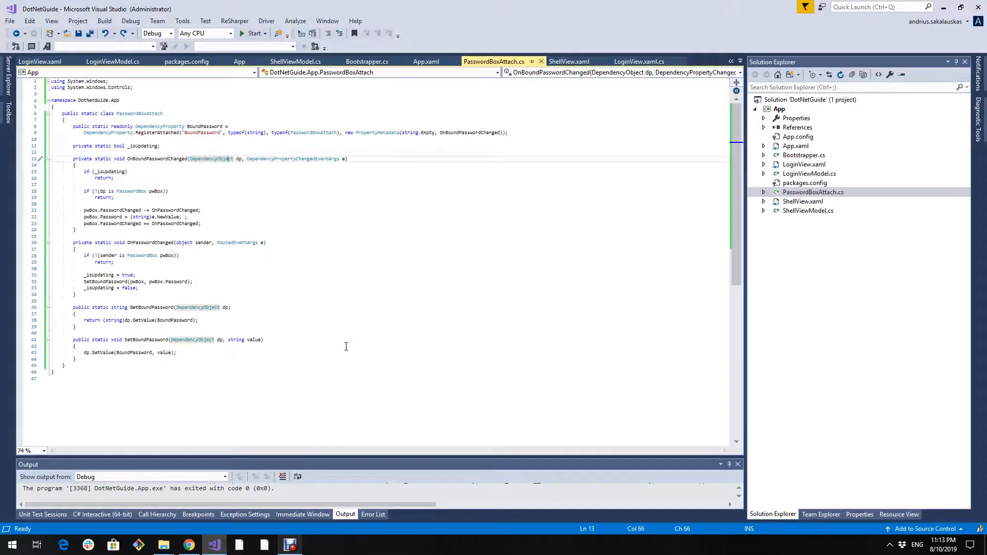
pyautogui.moveTo(327, 253)
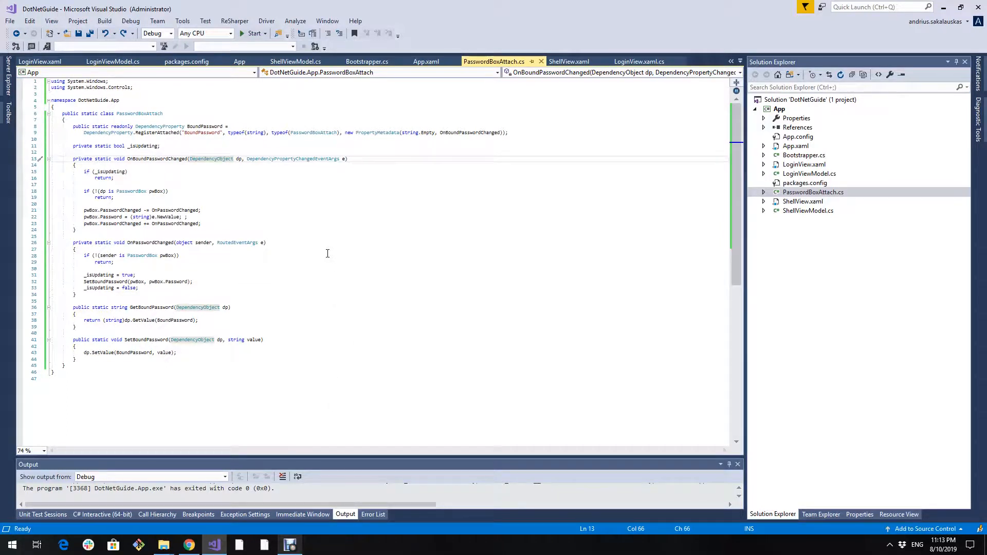
pyautogui.moveTo(263, 156)
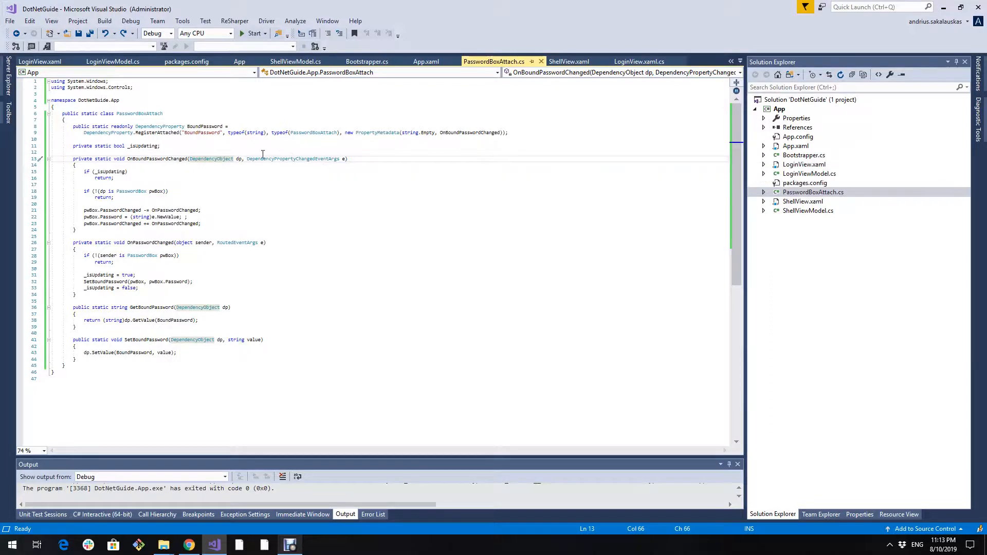
# Point into the PasswordBoxAttach code and pick out a name in the BoundPassword change handlers.
pyautogui.click(142, 113)
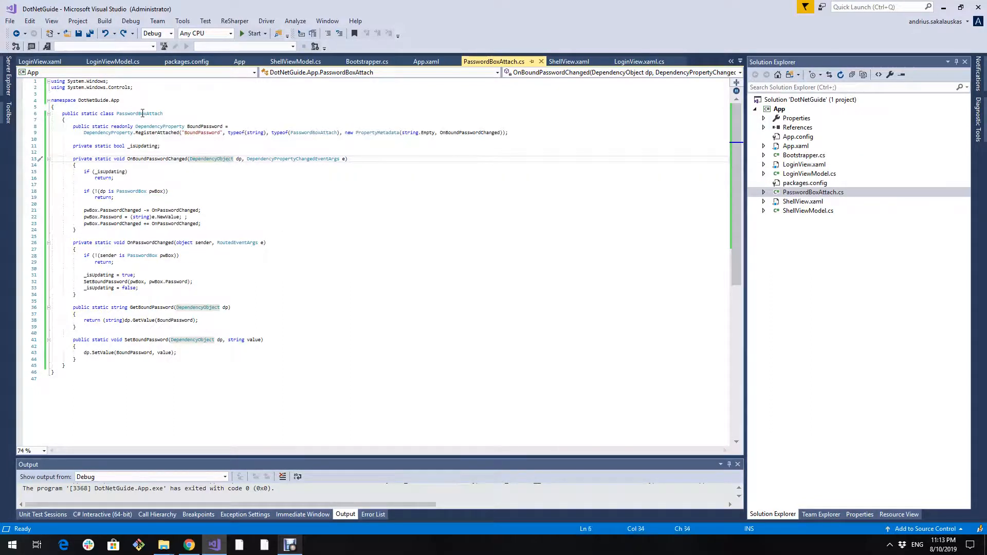
pyautogui.doubleClick(139, 113)
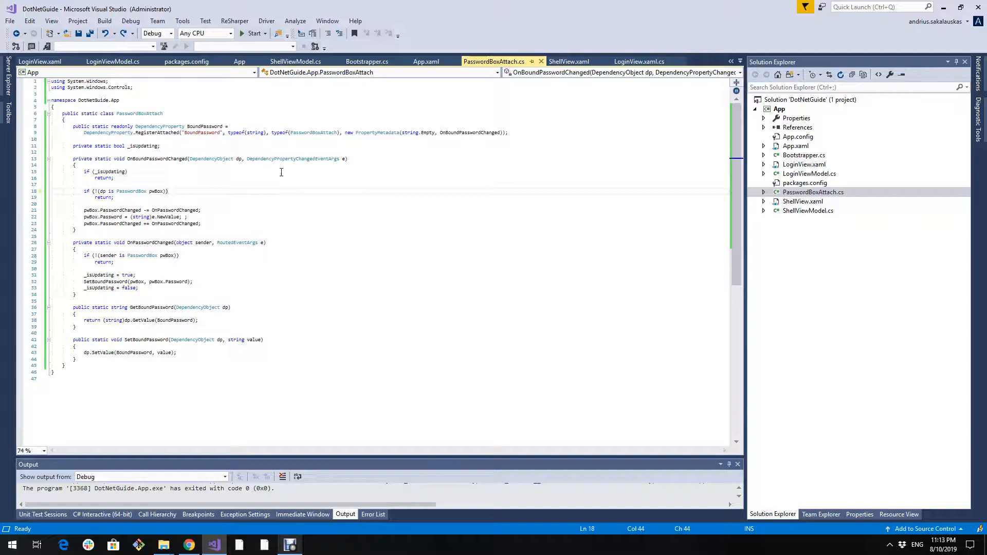
pyautogui.moveTo(135, 159)
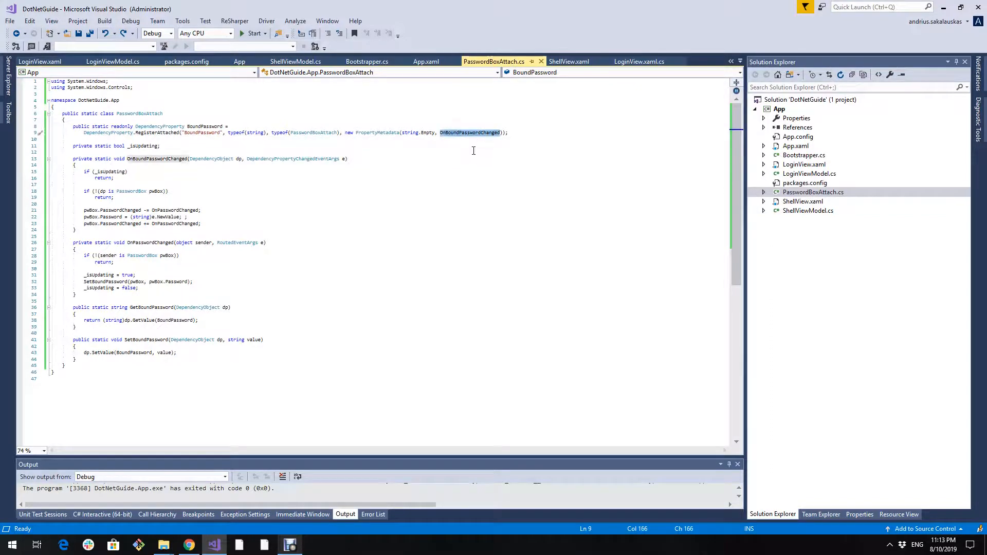
pyautogui.moveTo(157, 158)
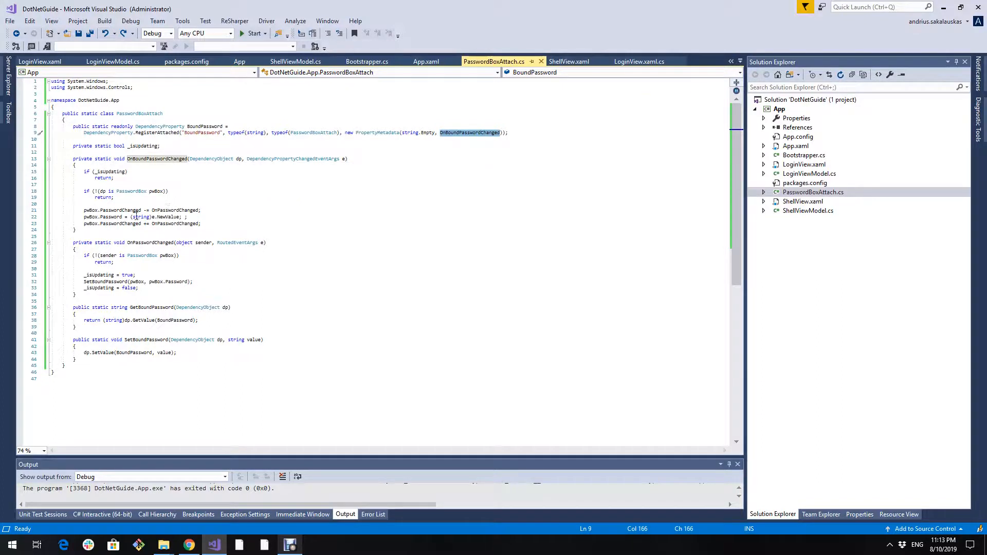
pyautogui.moveTo(94, 223)
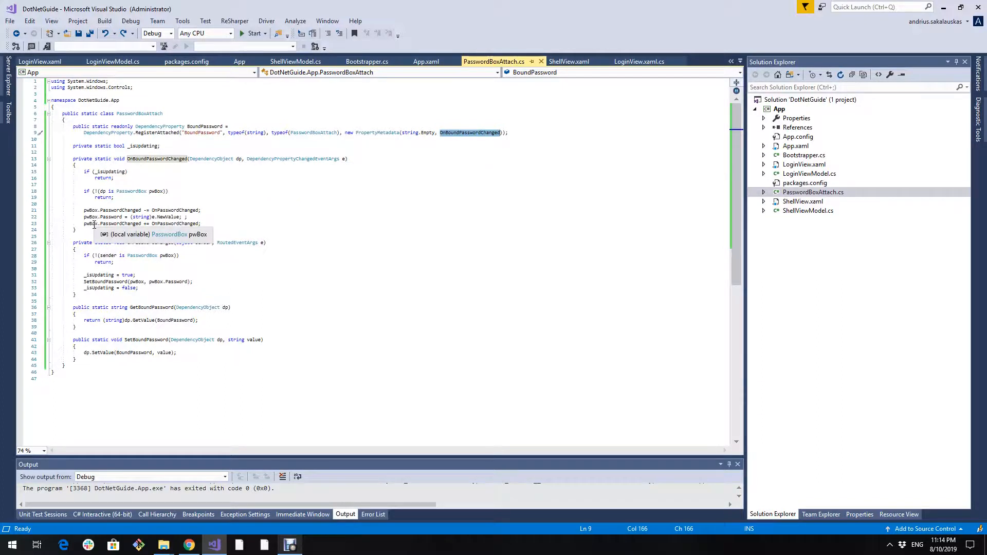
pyautogui.moveTo(152, 223)
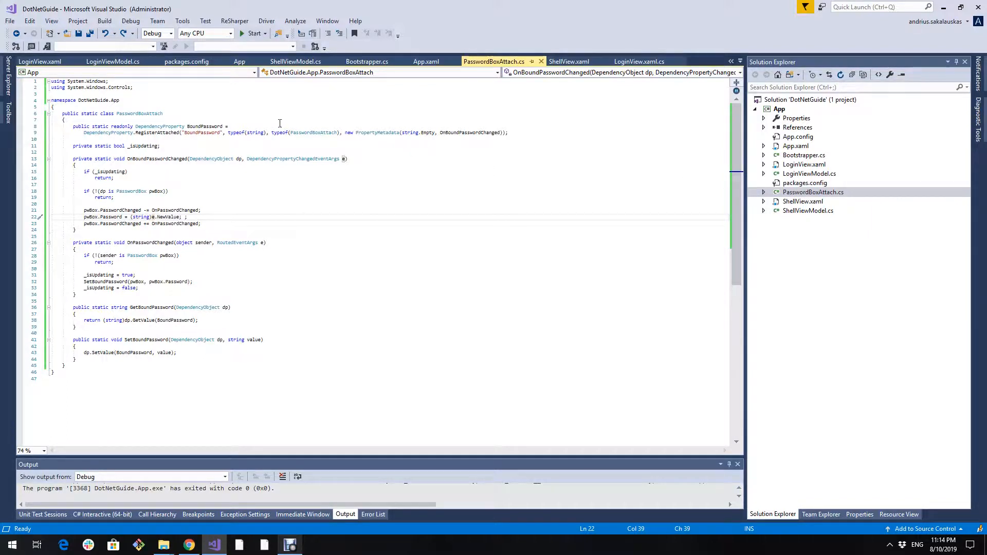
pyautogui.moveTo(126, 113)
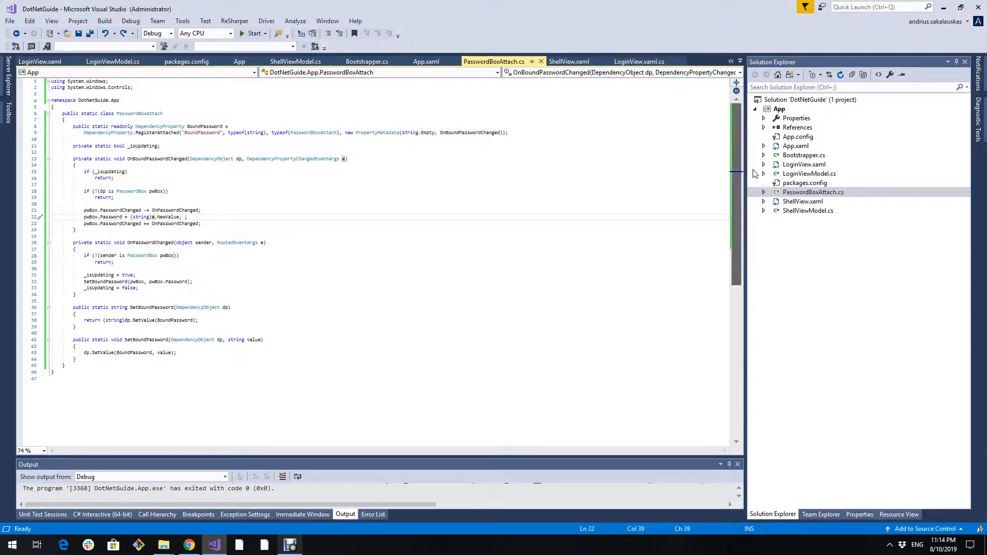
# Return to LoginView.xaml and select the PasswordBox's BoundPassword attached binding.
pyautogui.click(39, 60)
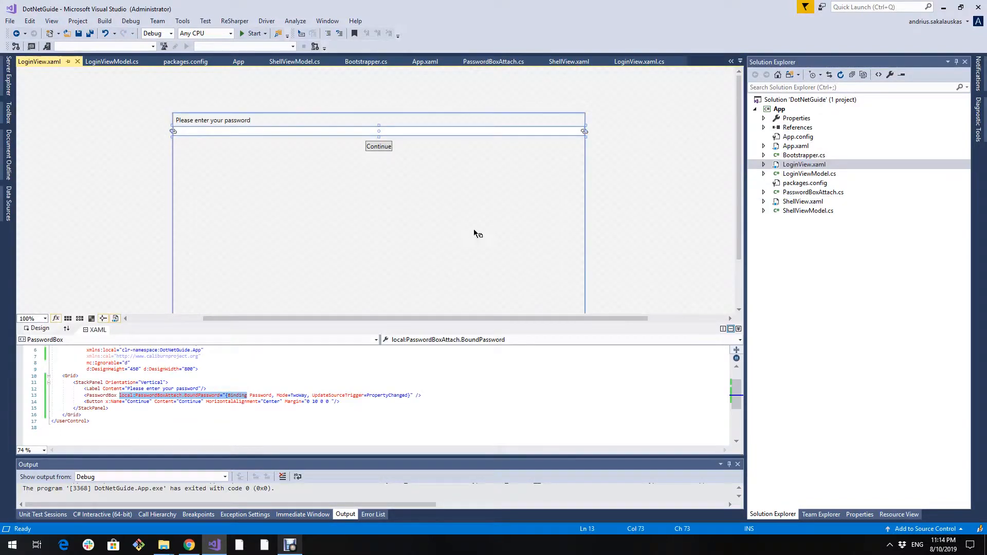
pyautogui.click(118, 395)
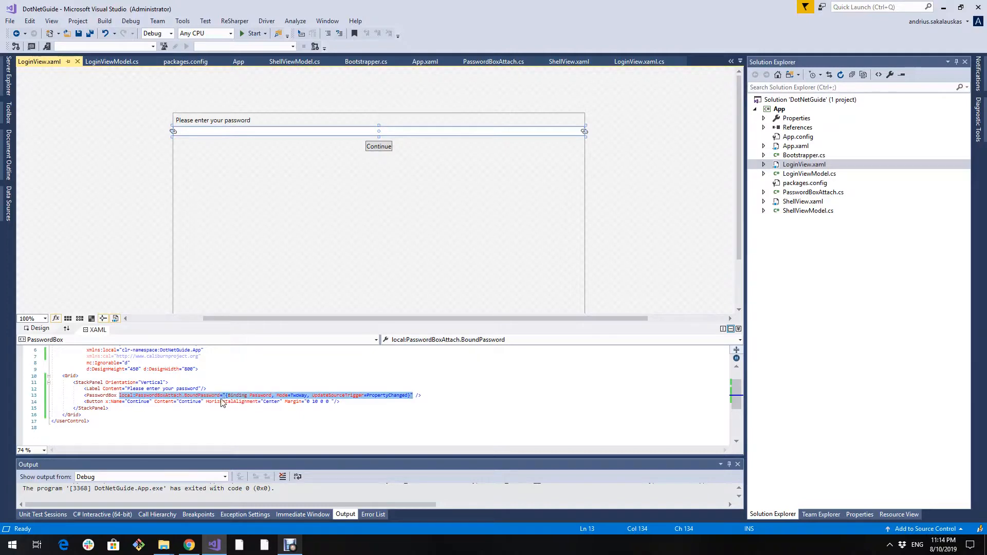
pyautogui.moveTo(238, 403)
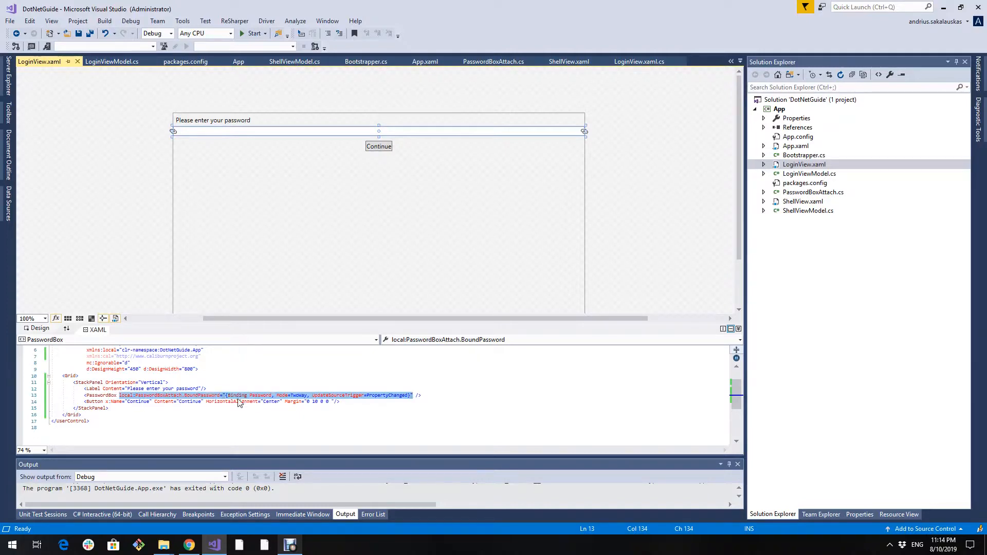
pyautogui.moveTo(258, 398)
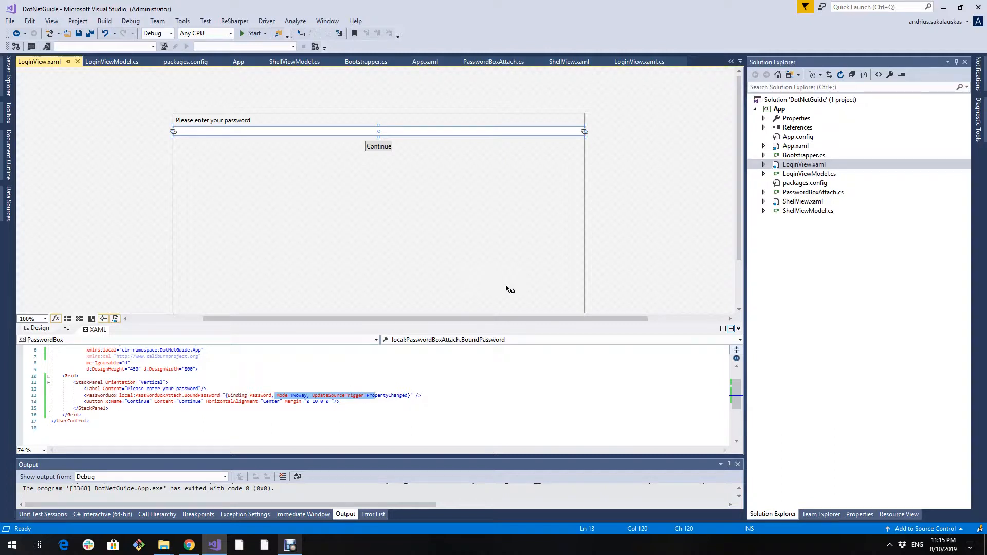
pyautogui.click(809, 173)
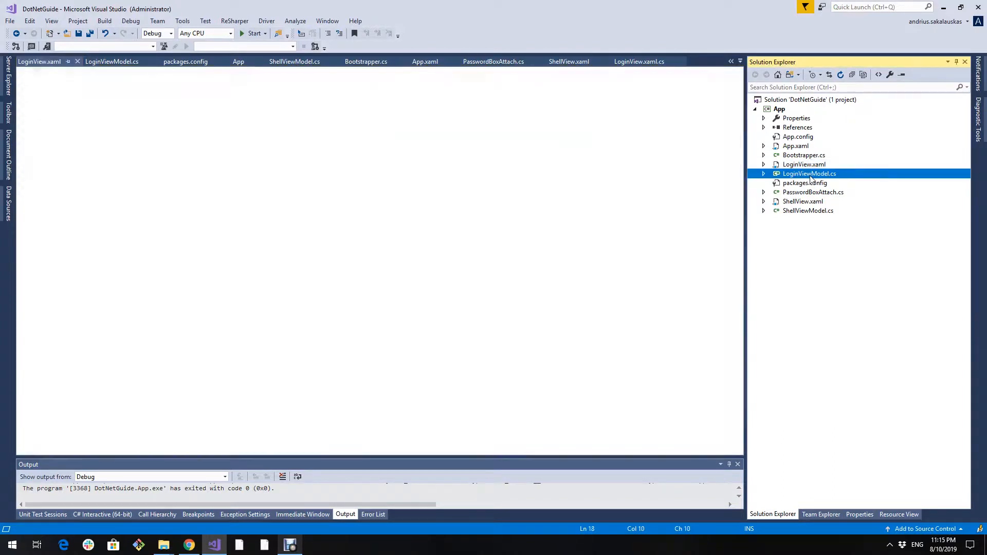
pyautogui.doubleClick(809, 173)
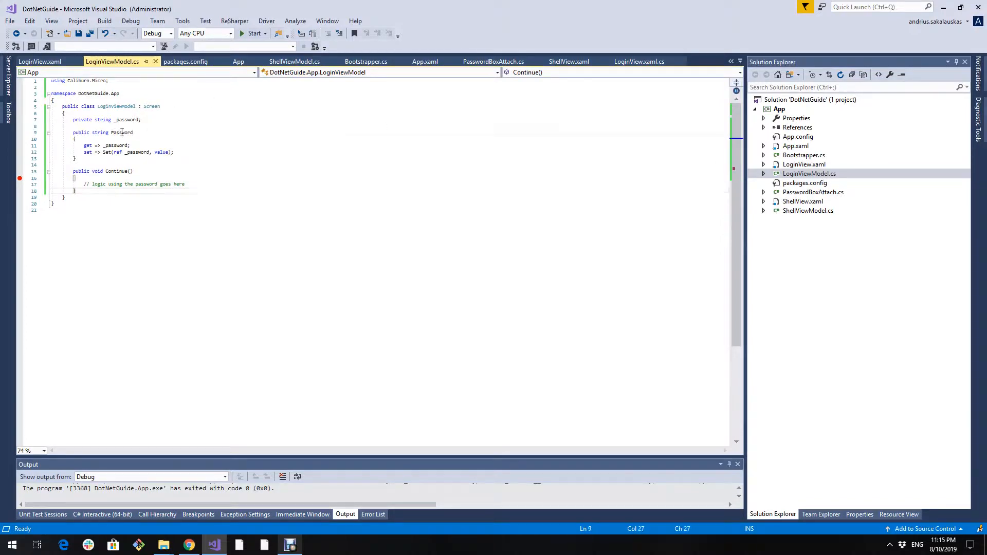
pyautogui.doubleClick(121, 132)
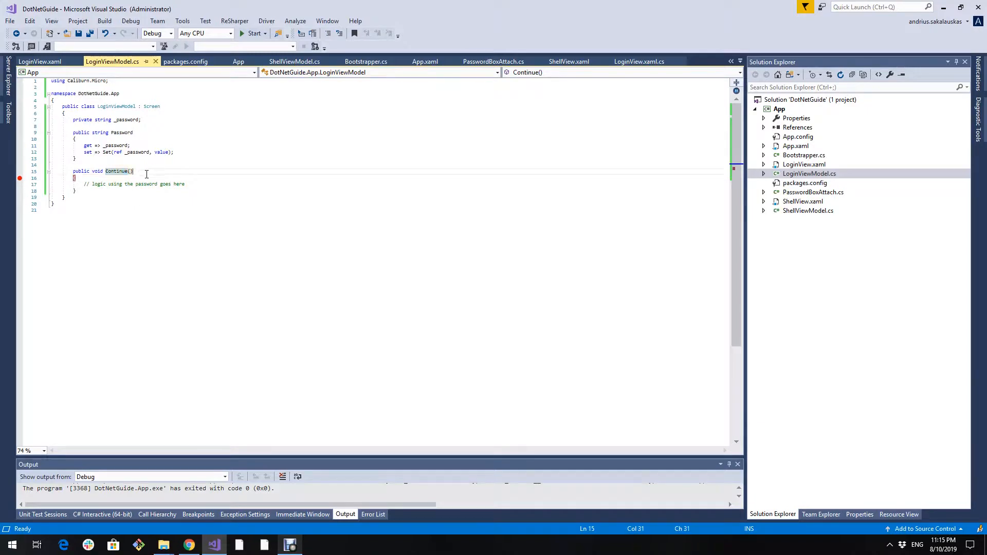
pyautogui.moveTo(118, 171)
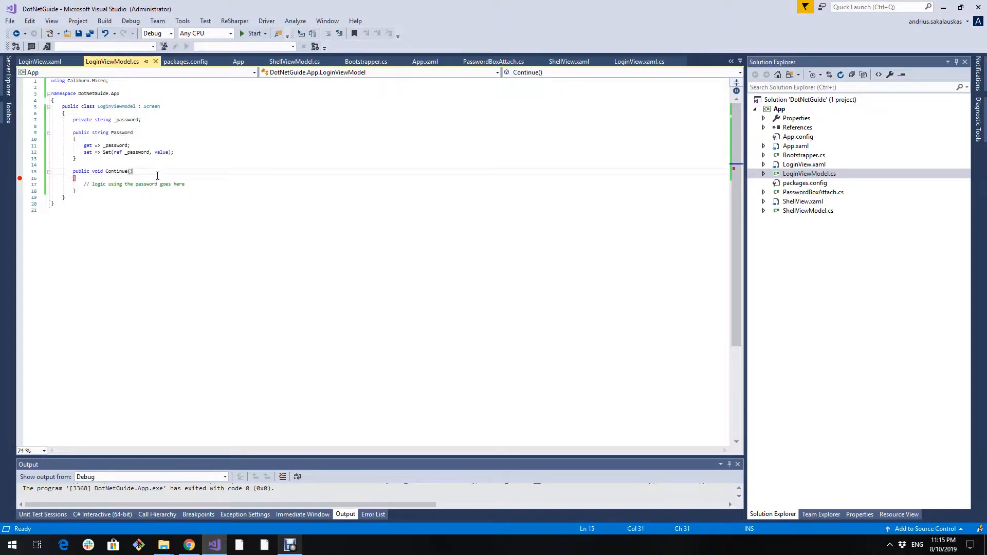
pyautogui.click(164, 183)
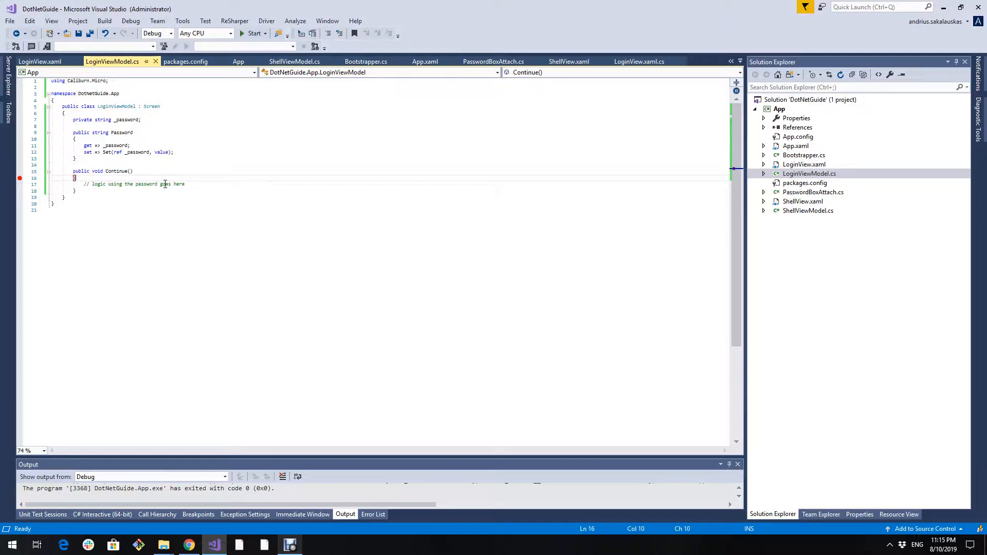
pyautogui.moveTo(202, 175)
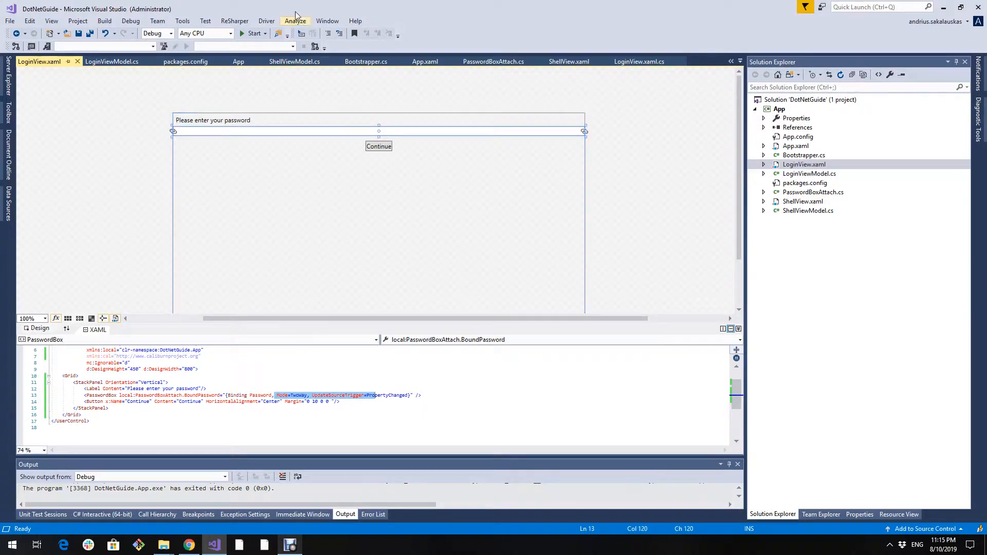
# Run the app under the debugger to try the login view, then stop debugging.
pyautogui.click(253, 33)
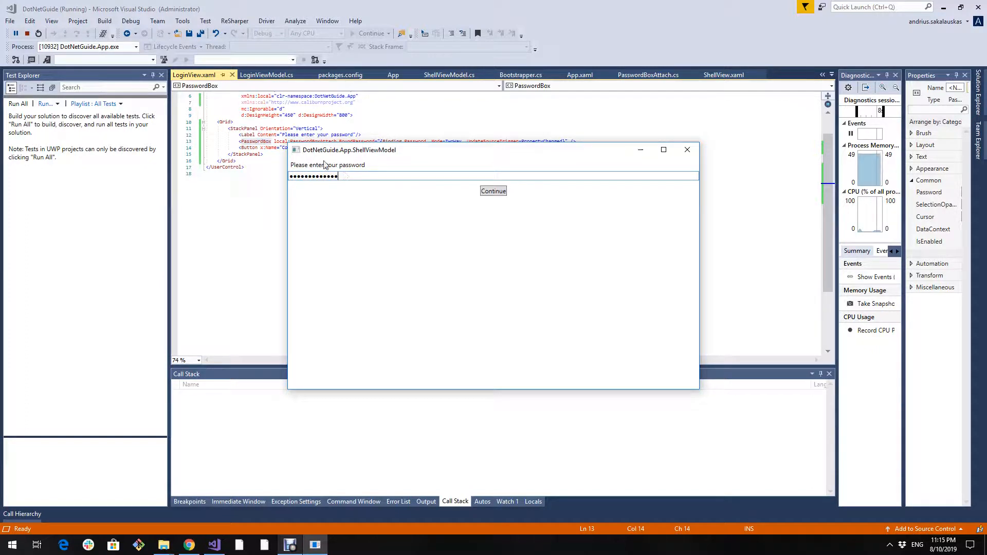
pyautogui.click(493, 191)
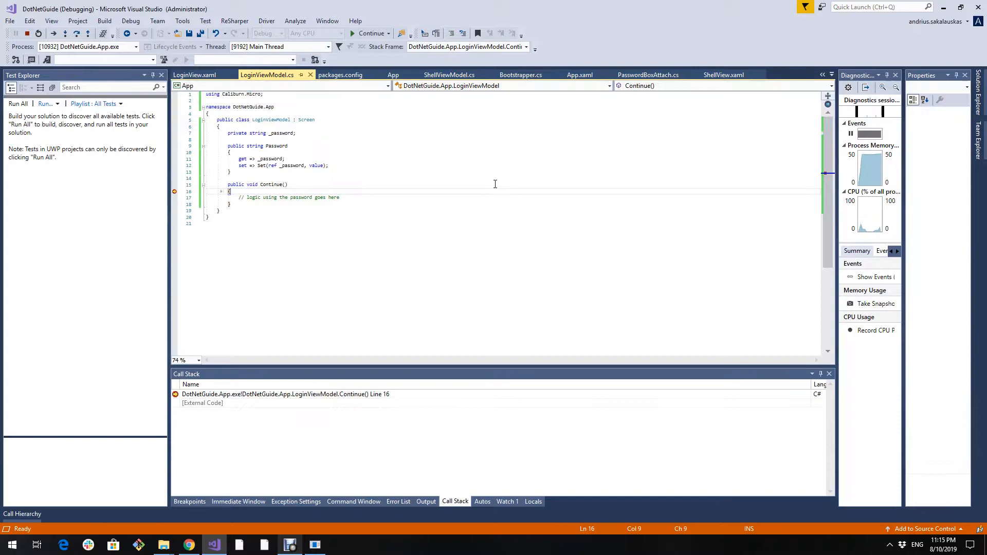
pyautogui.moveTo(350, 162)
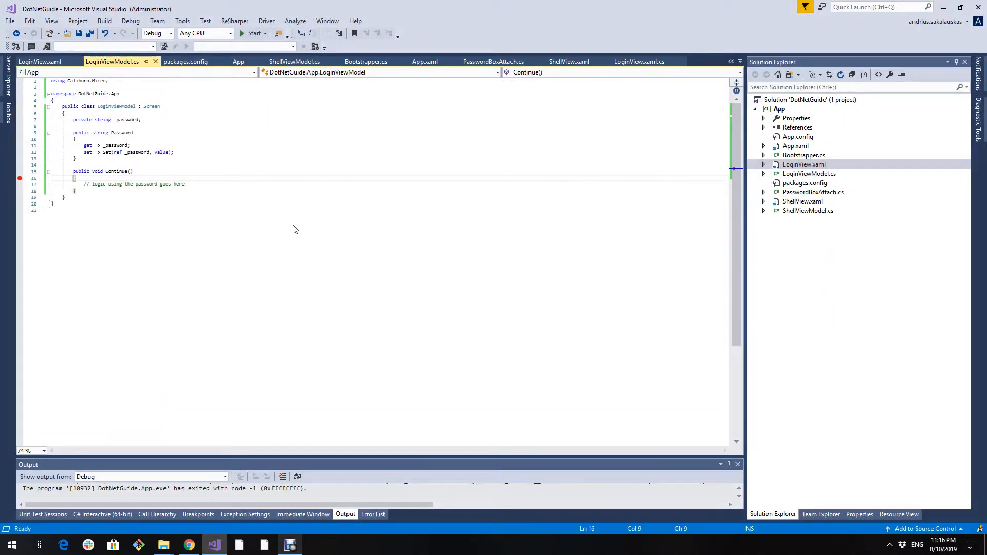
pyautogui.moveTo(374, 313)
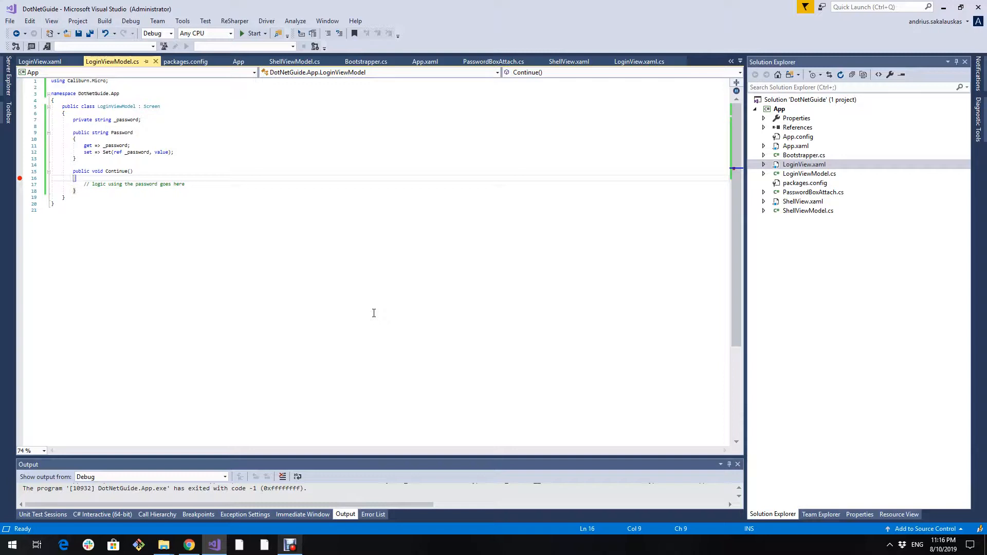
pyautogui.moveTo(399, 309)
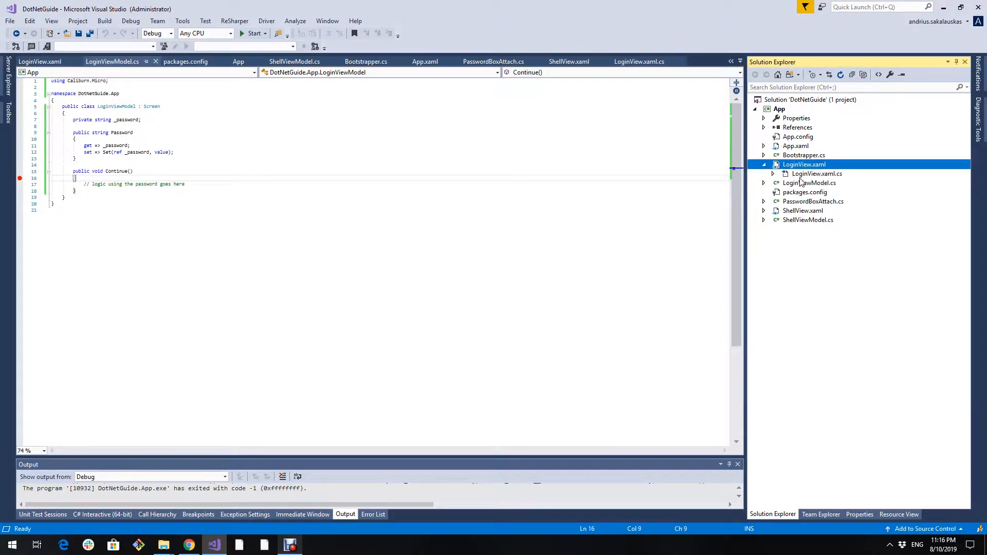
# Start 'public string Password =' in the LoginView code-behind and select the PasswordBox's BoundPassword binding in the XAML.
pyautogui.doubleClick(817, 172)
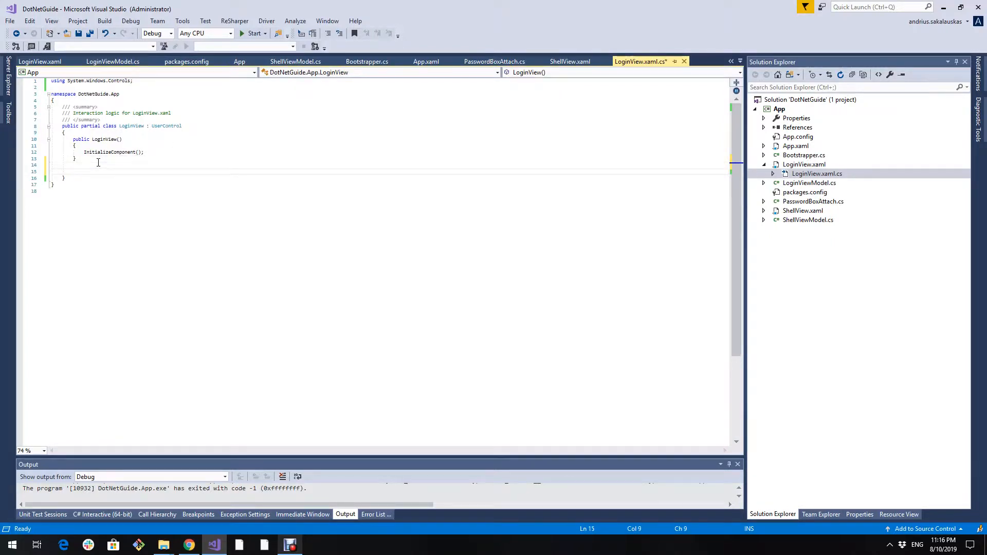
pyautogui.write('p')
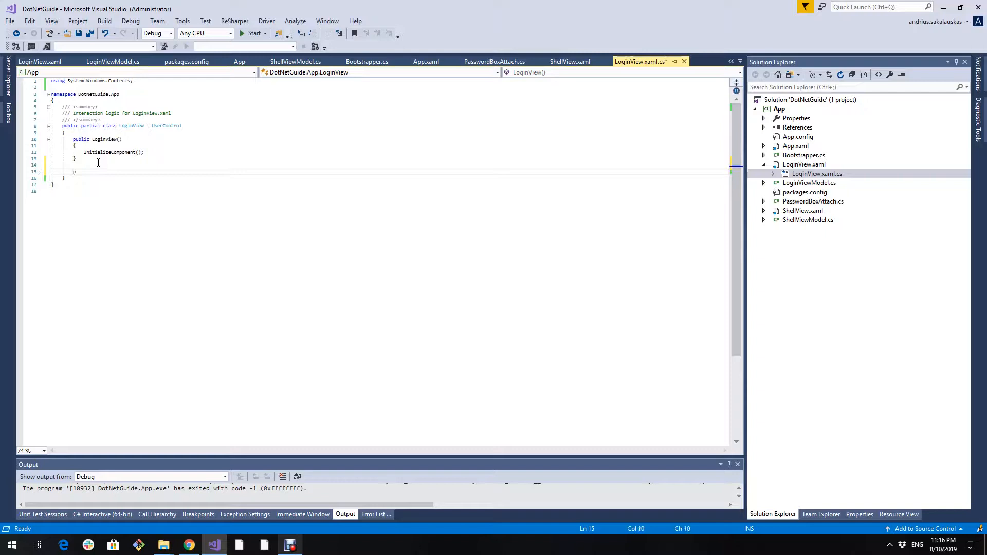
pyautogui.write('public')
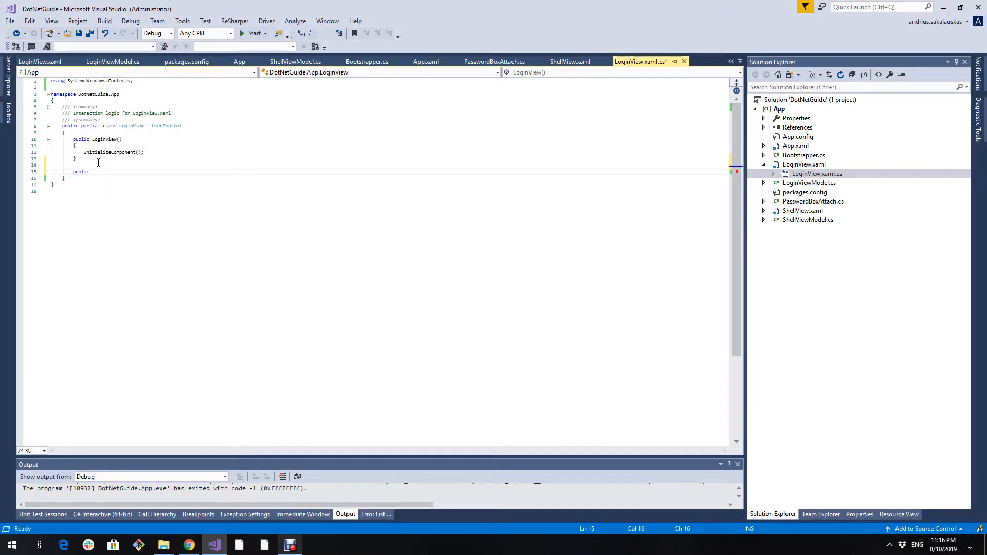
pyautogui.write('strin')
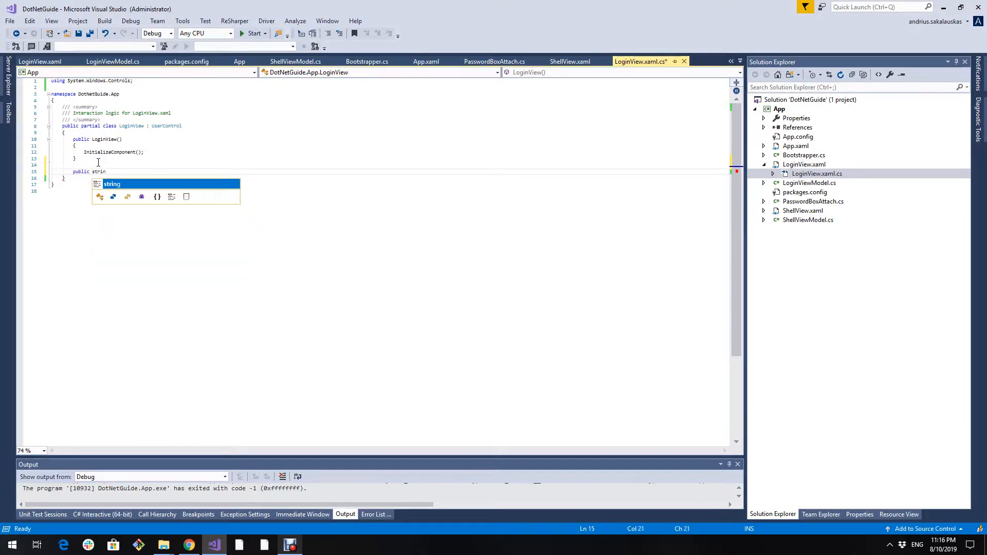
pyautogui.write('Password =')
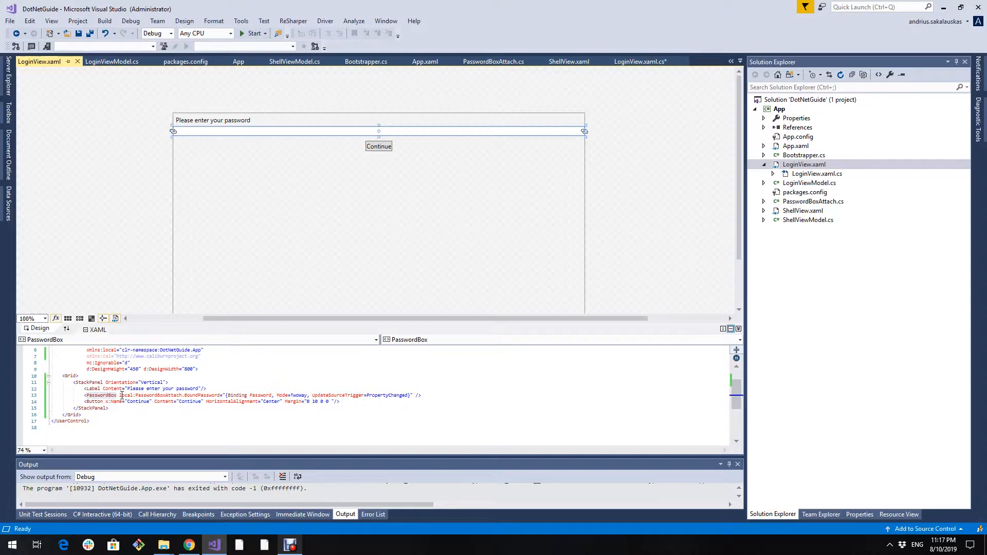
pyautogui.moveTo(119, 395); pyautogui.dragTo(412, 395)
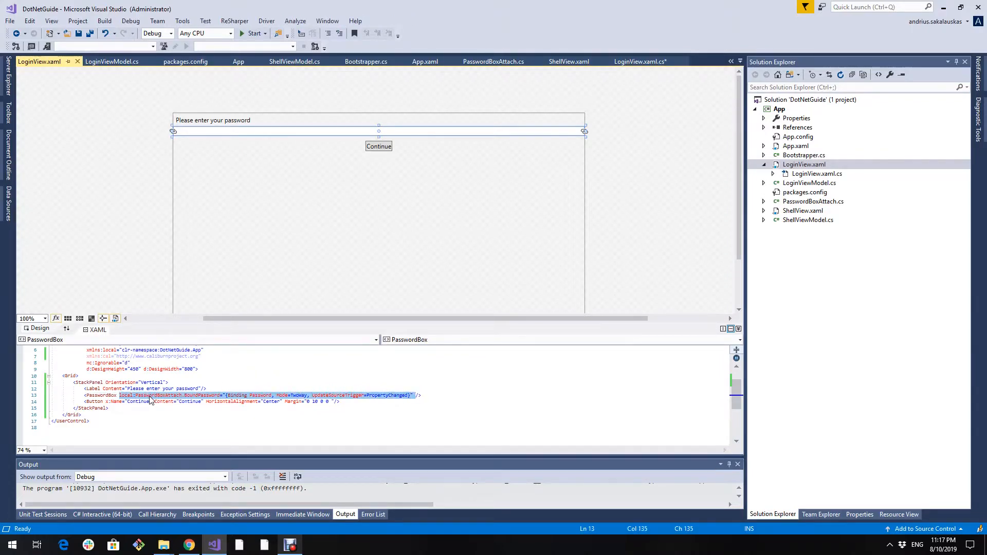
# Replace the PasswordBox's BoundPassword binding with x:Name="PwBox" and return to the code-behind.
pyautogui.press('Delete')
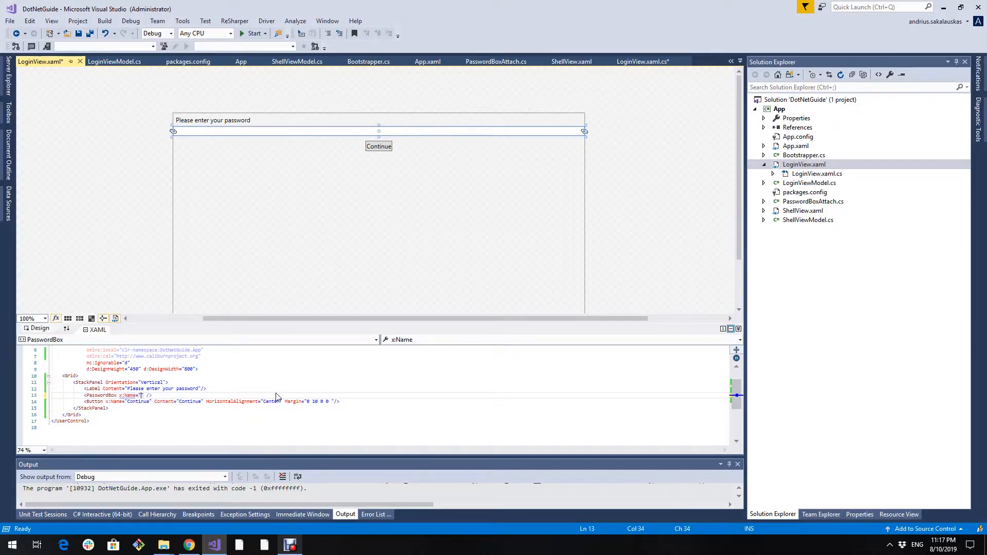
pyautogui.write('PwBox')
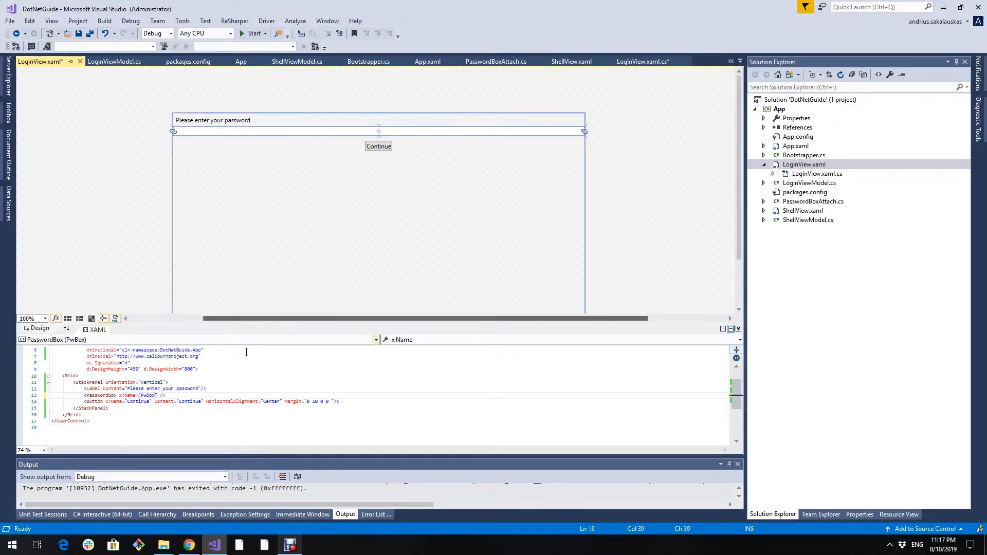
pyautogui.click(641, 61)
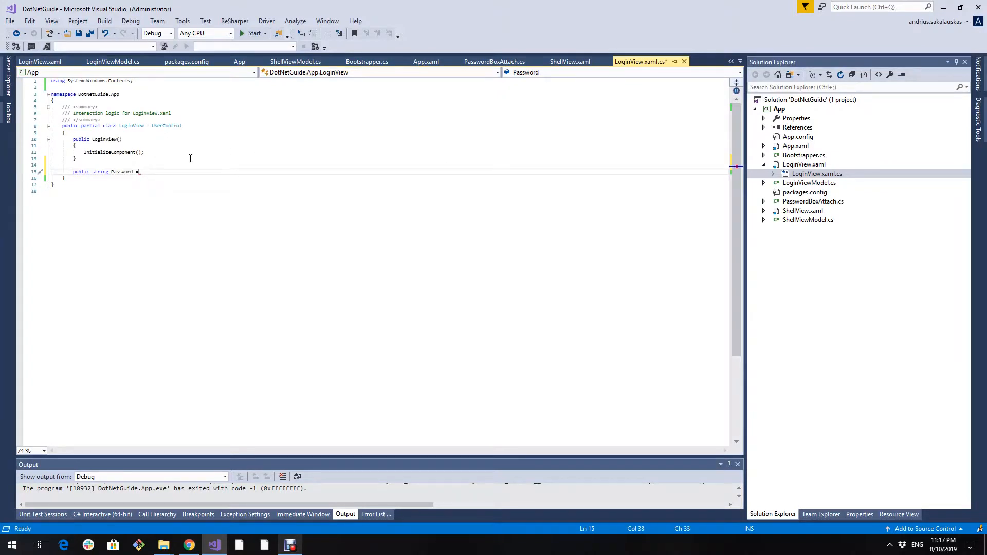
# Complete 'public string Password => PwBox.Password;' in LoginView and bring up LoginViewModel.cs.
pyautogui.write('>')
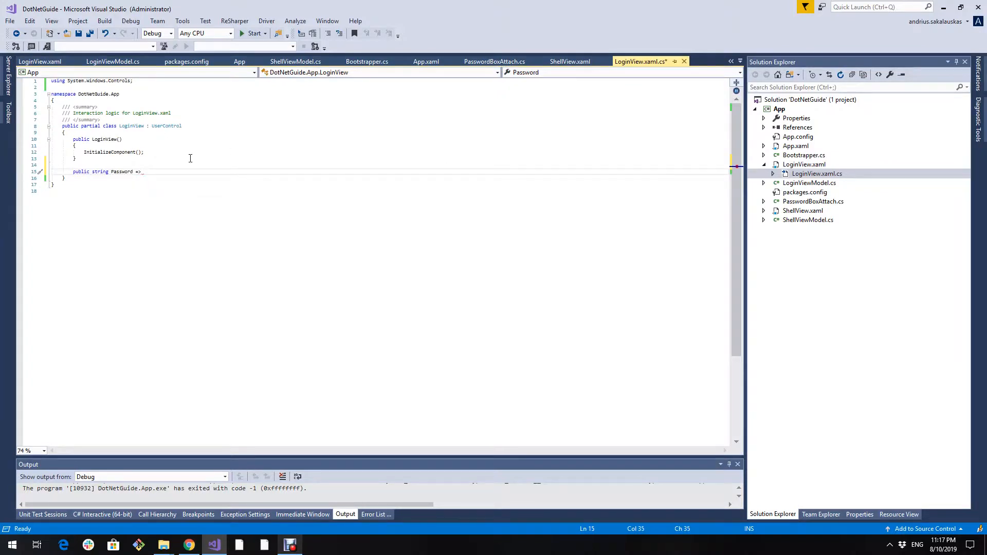
pyautogui.write('Pw')
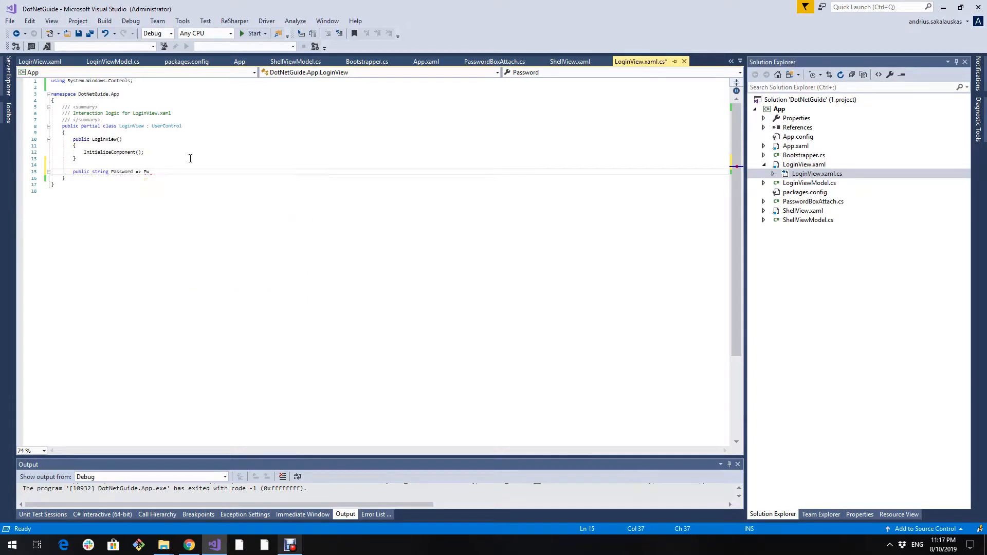
pyautogui.write('Box.Password;')
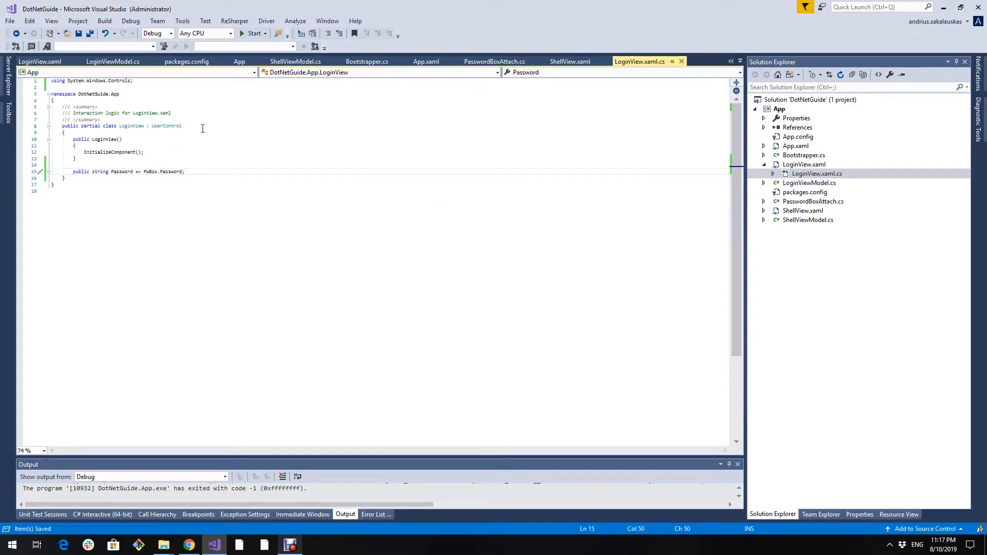
pyautogui.doubleClick(131, 126)
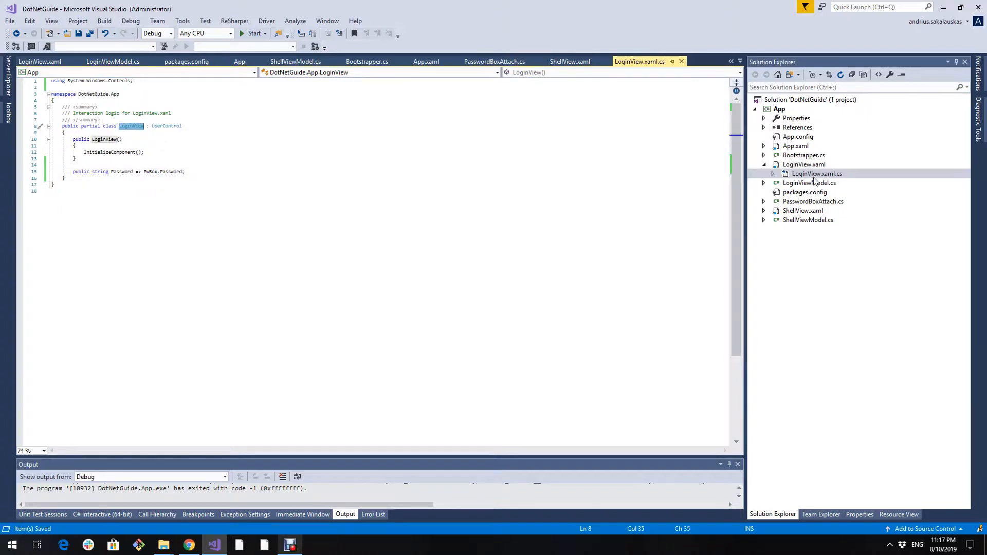
pyautogui.click(809, 183)
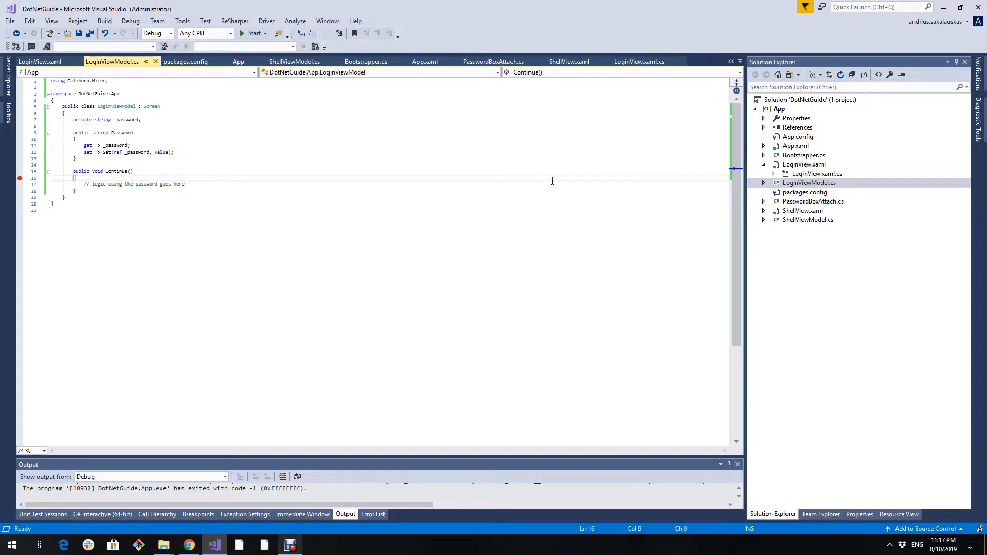
# Replace the Continue button's x:Name with cal:Message.Attach="Continue($view)" in LoginView.xaml and reopen LoginViewModel.cs.
pyautogui.click(39, 61)
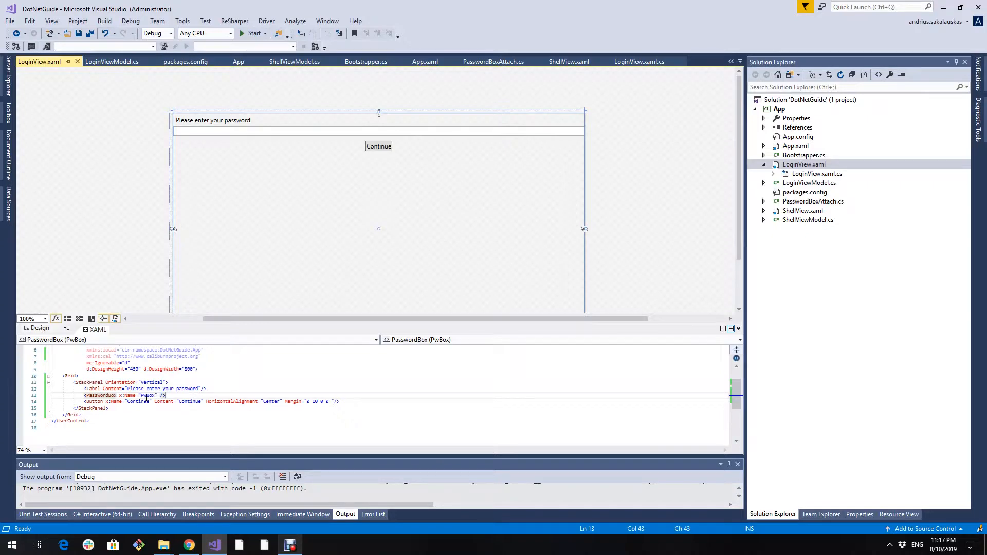
pyautogui.click(378, 146)
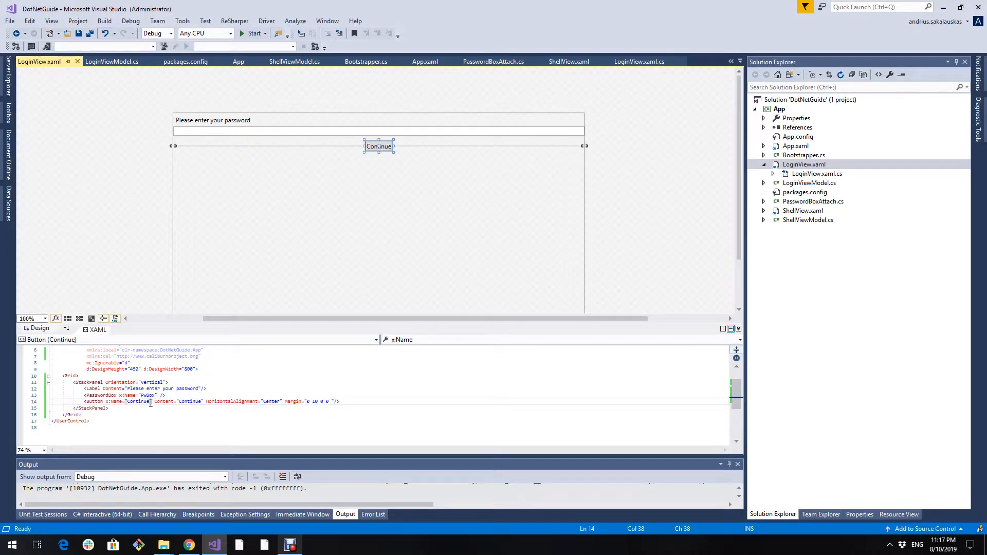
pyautogui.doubleClick(139, 401)
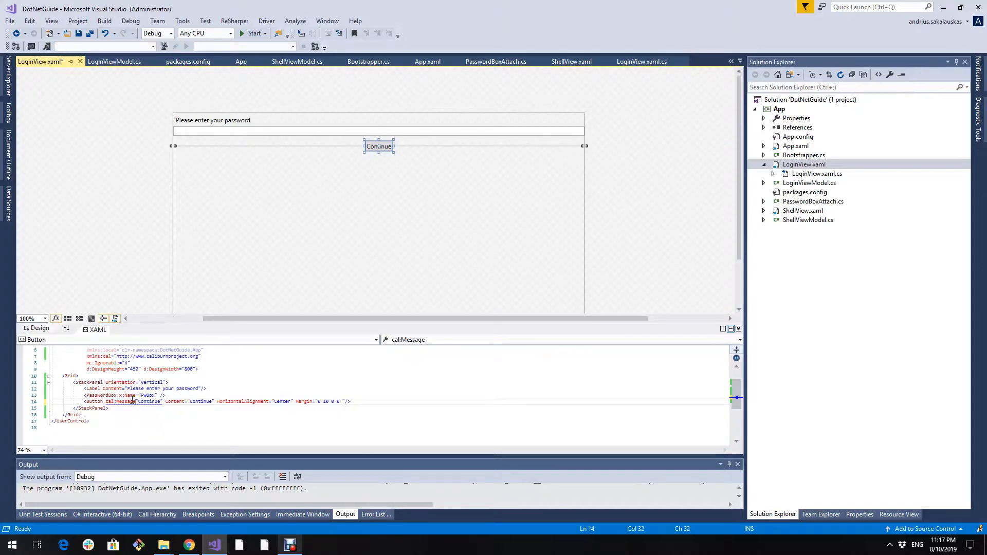
pyautogui.write('.Attach')
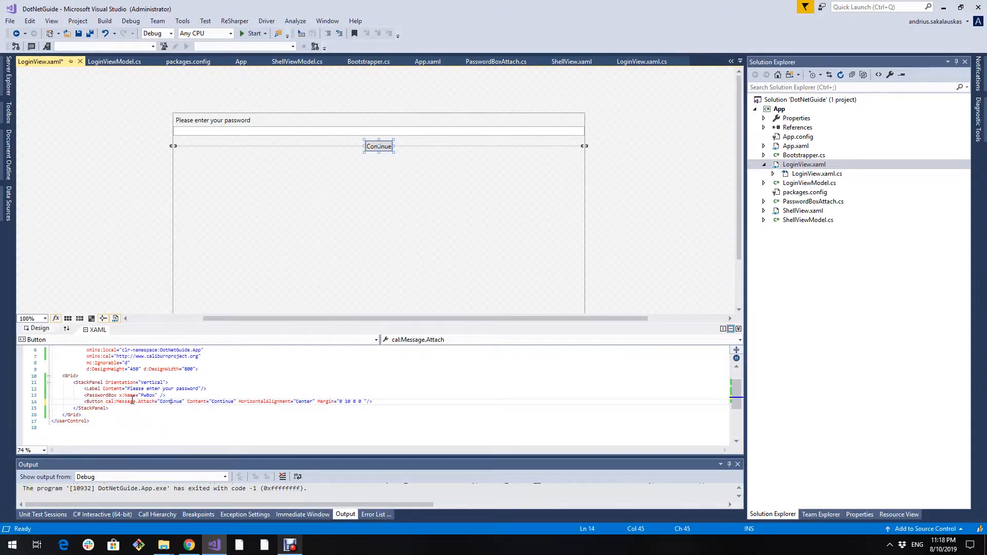
pyautogui.write('(')
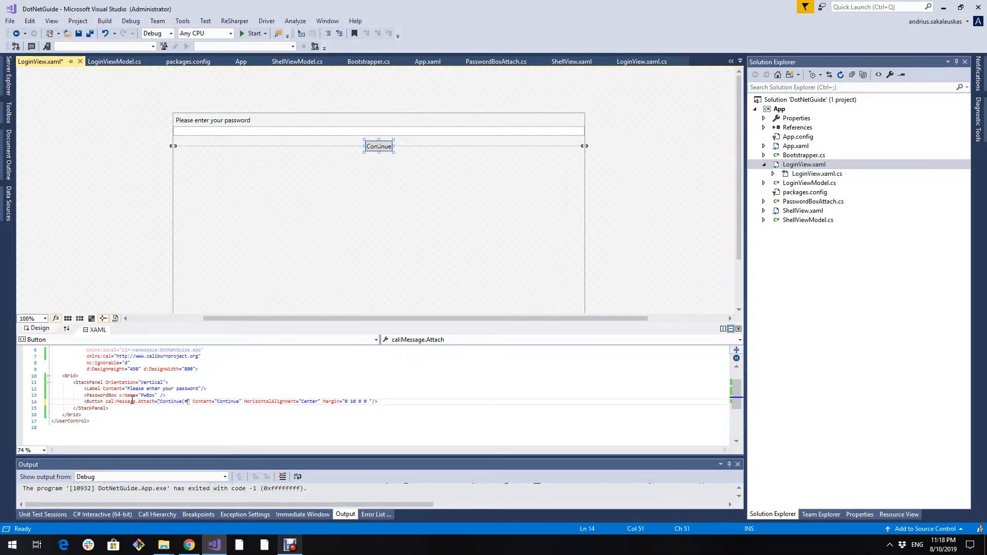
pyautogui.write('$view')
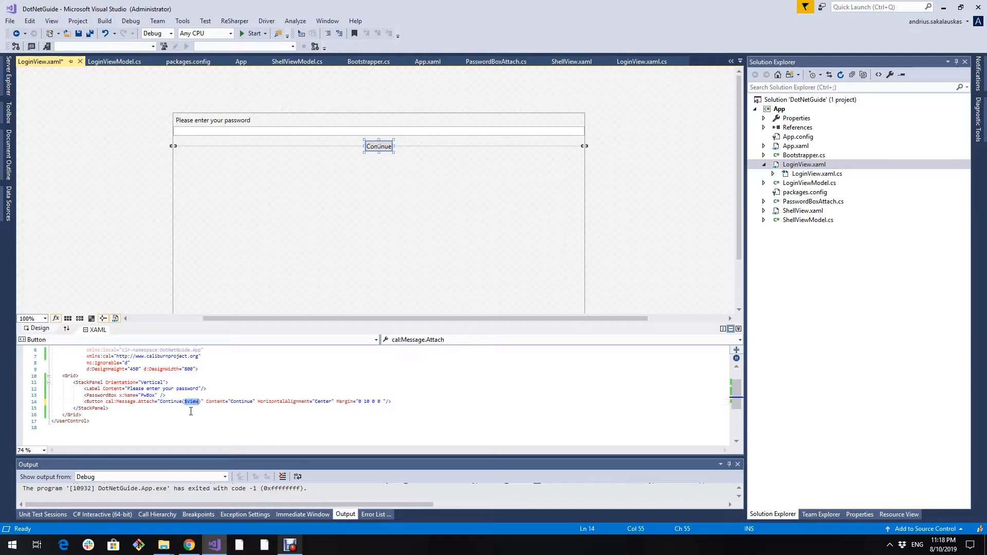
pyautogui.moveTo(191, 402)
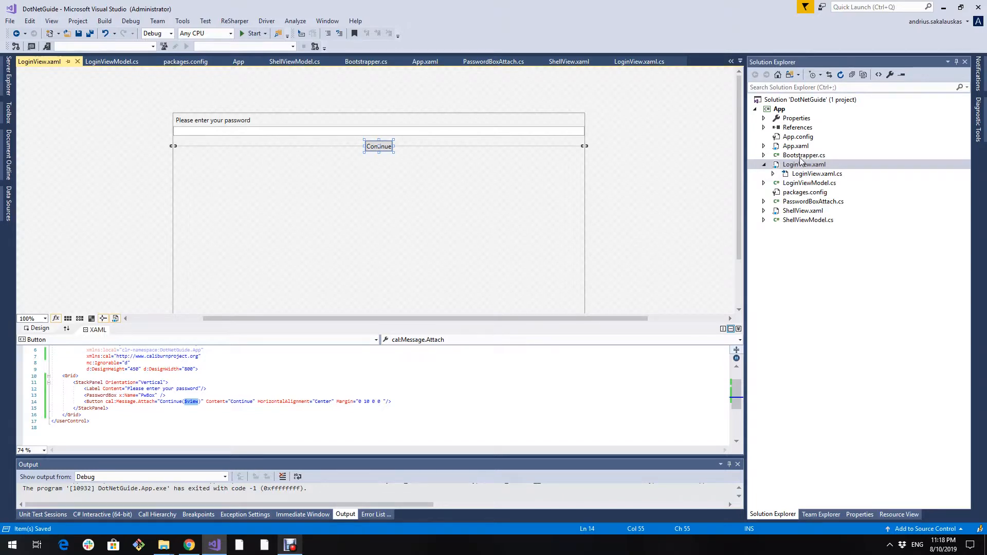
pyautogui.click(111, 61)
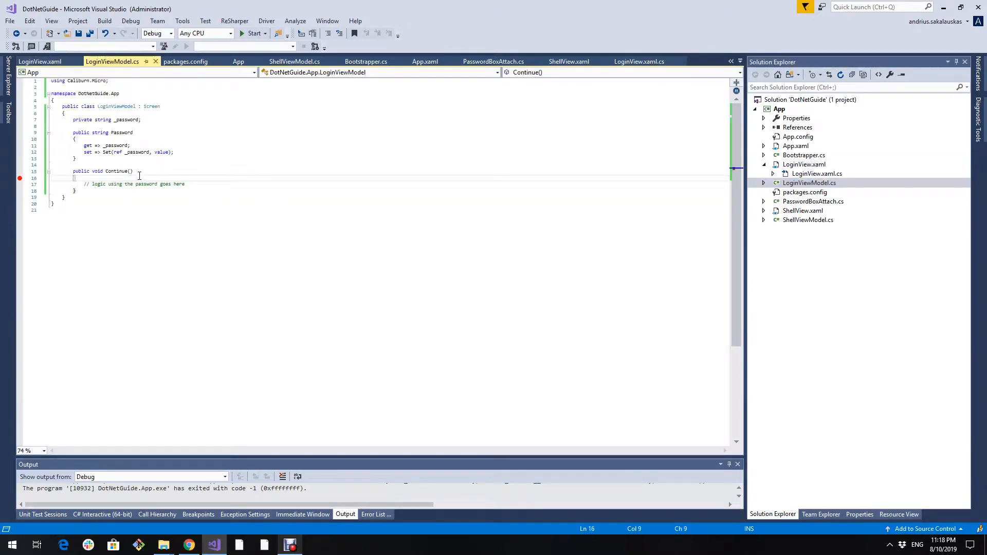
# Add 'var password = loginView.Password;' to Continue and check the Password definition in the LoginView code-behind.
pyautogui.write('loginView')
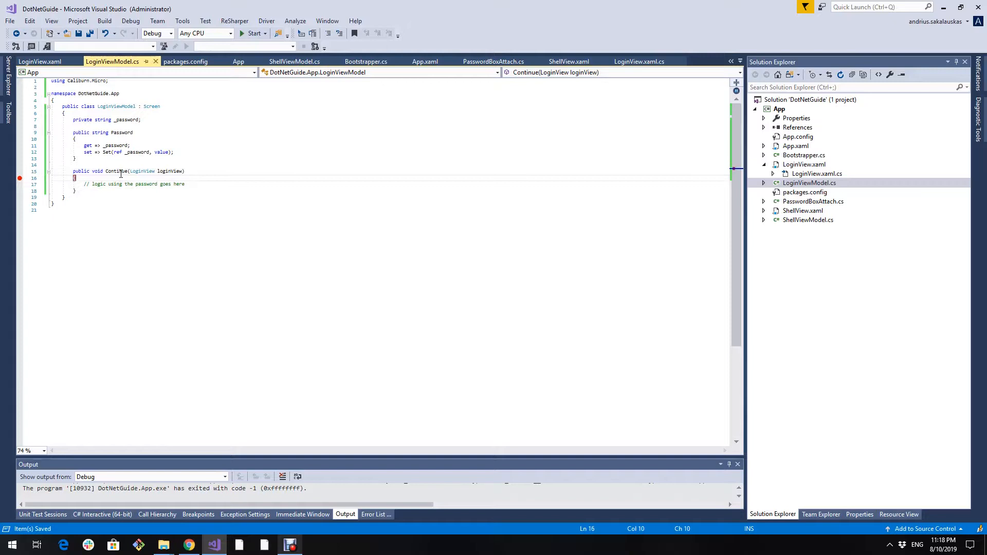
pyautogui.write('var password = loginView.Password')
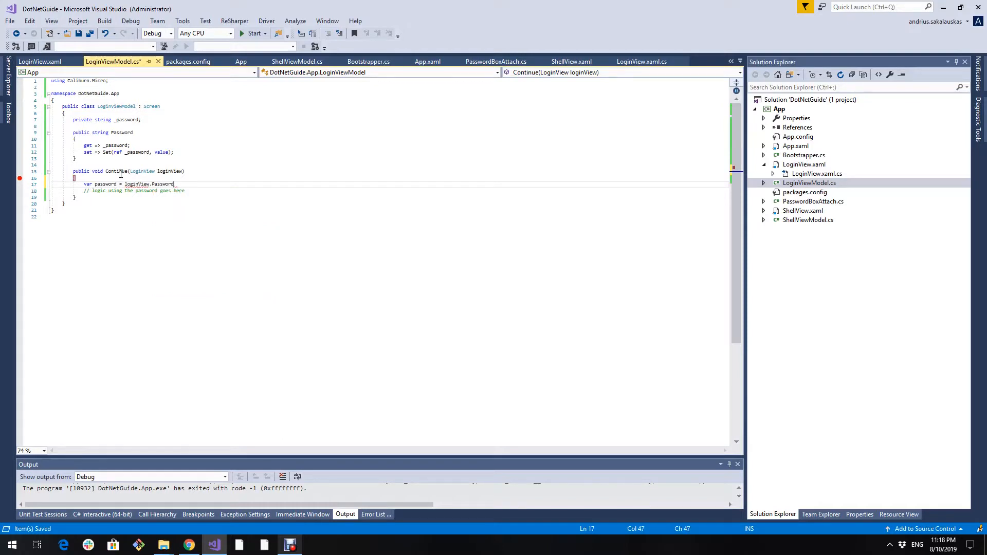
pyautogui.write(';')
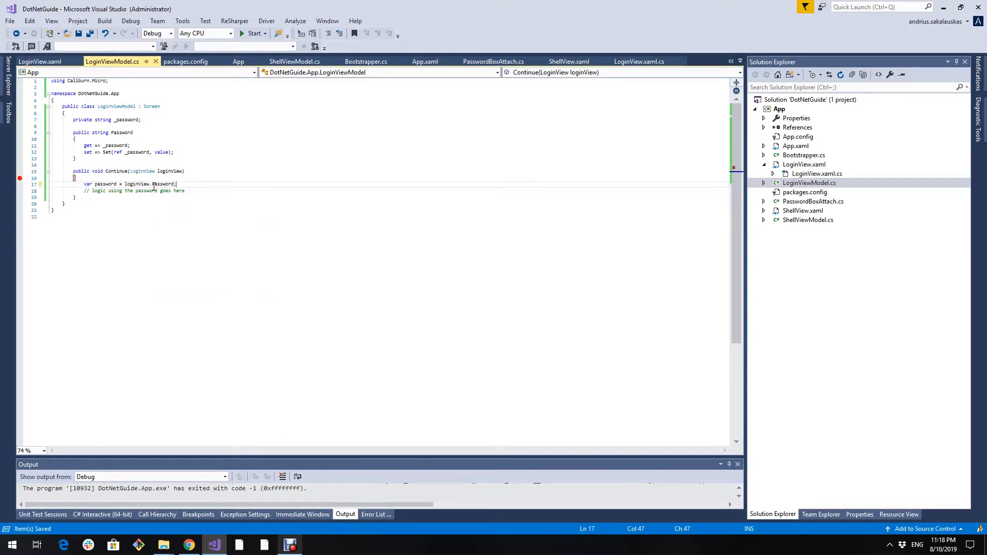
pyautogui.doubleClick(163, 183)
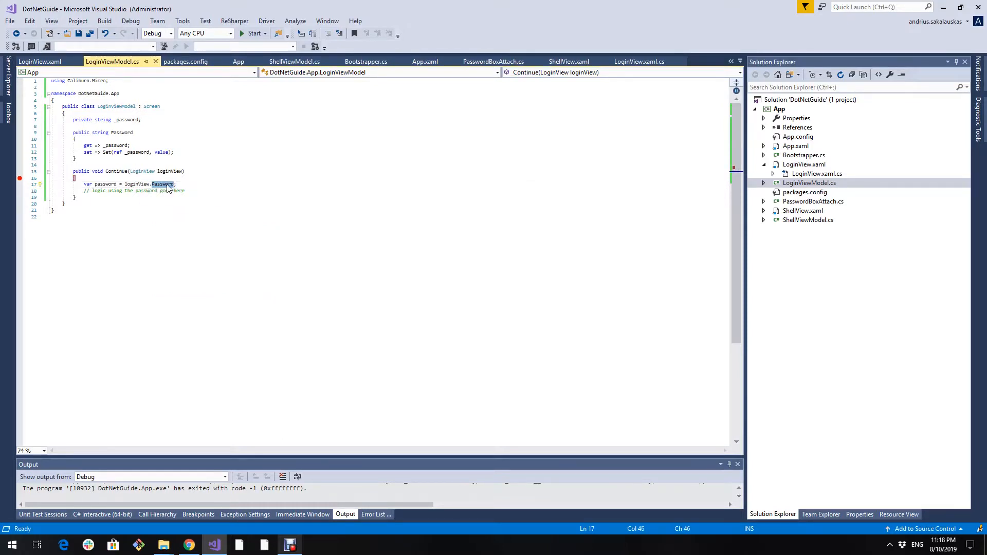
pyautogui.click(639, 61)
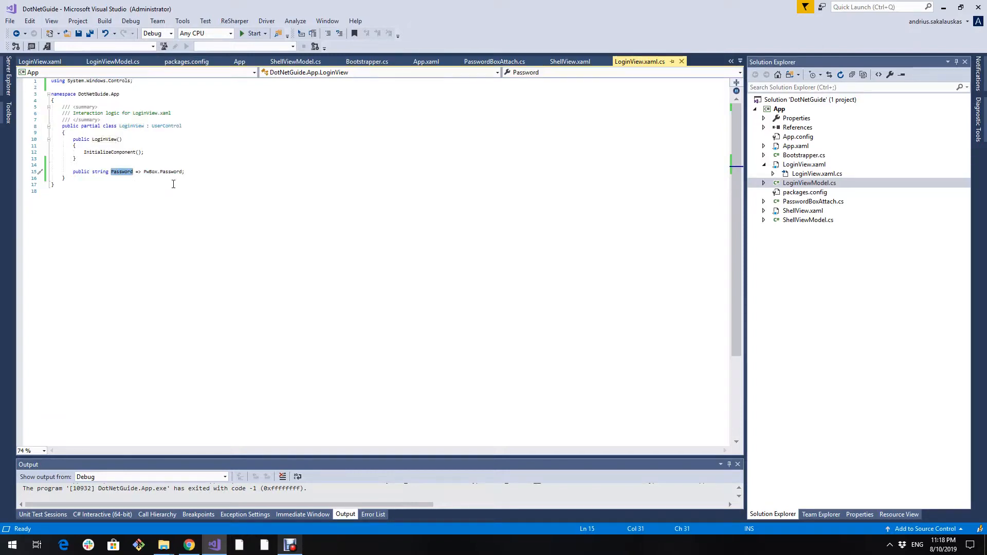
pyautogui.moveTo(169, 172)
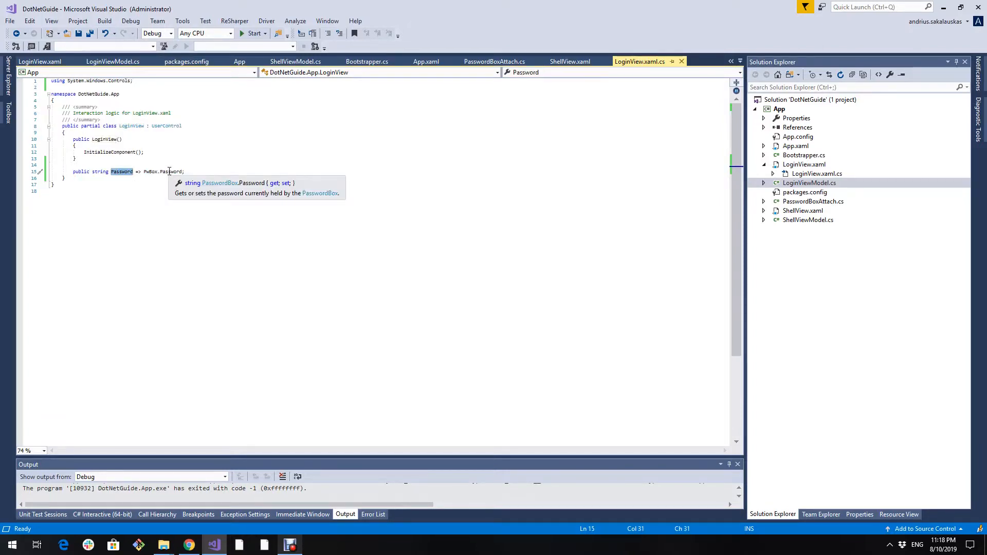
pyautogui.click(112, 61)
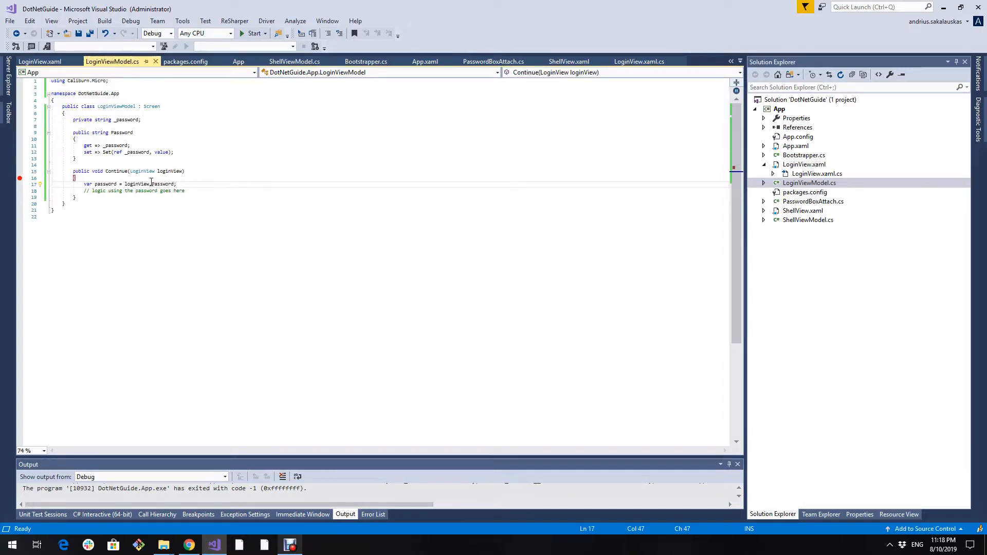
pyautogui.moveTo(254, 33)
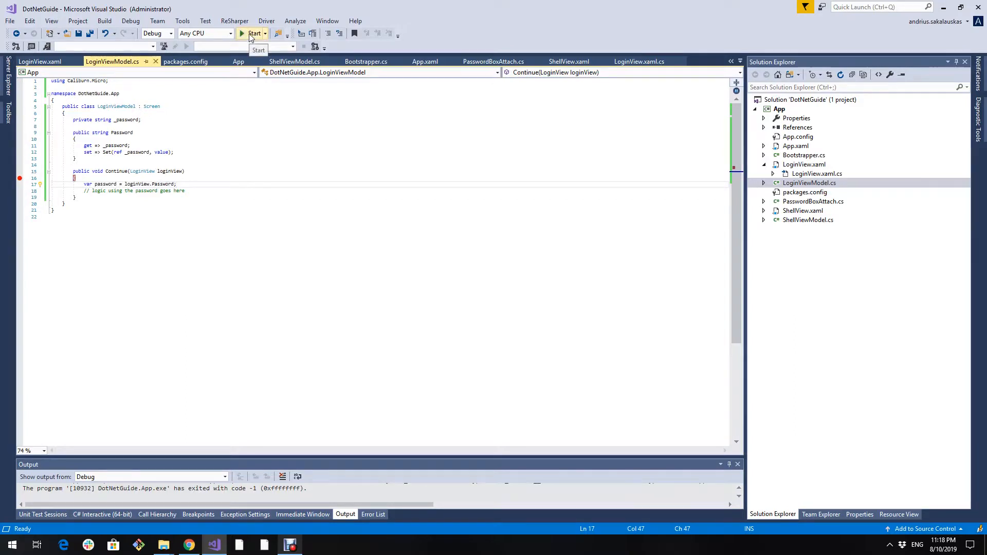
pyautogui.click(254, 33)
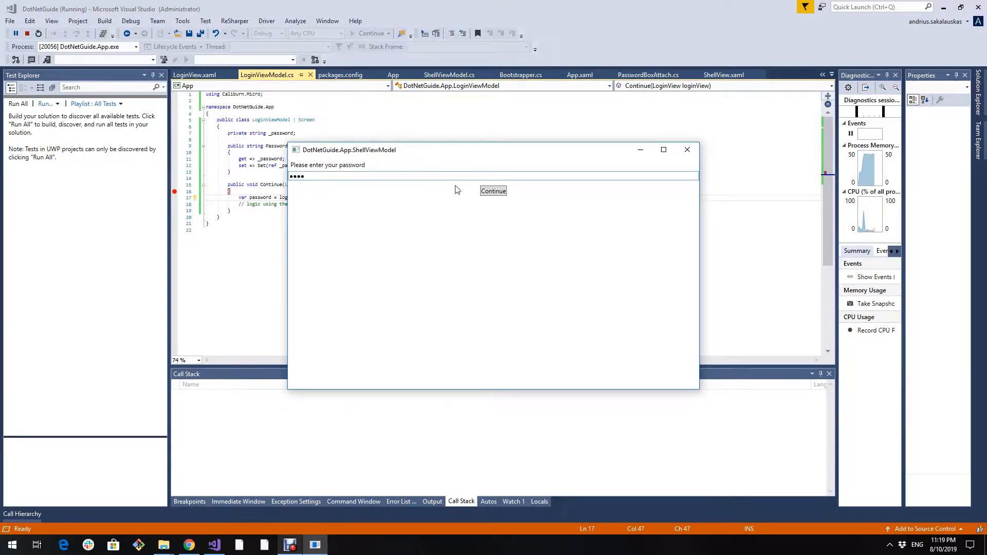
pyautogui.click(493, 191)
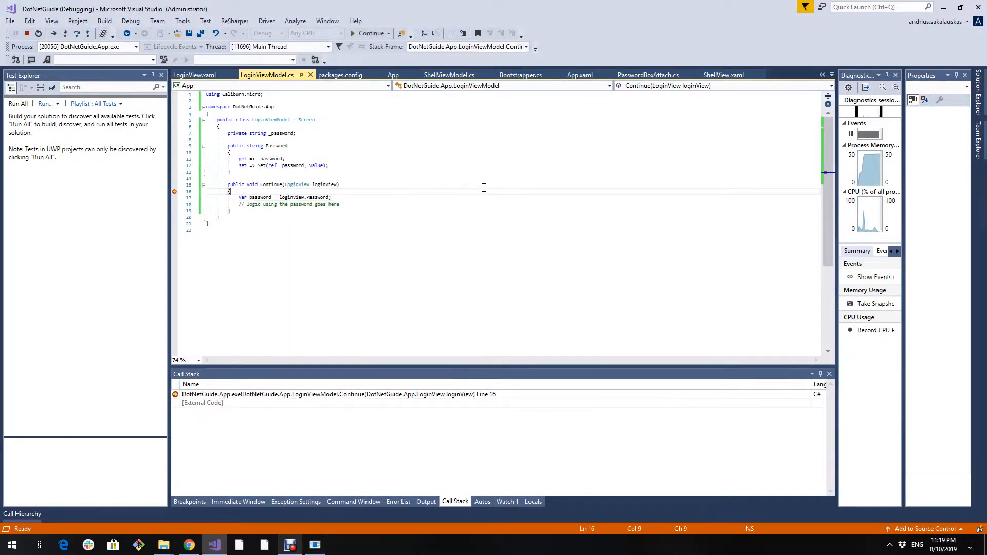
pyautogui.moveTo(317, 197)
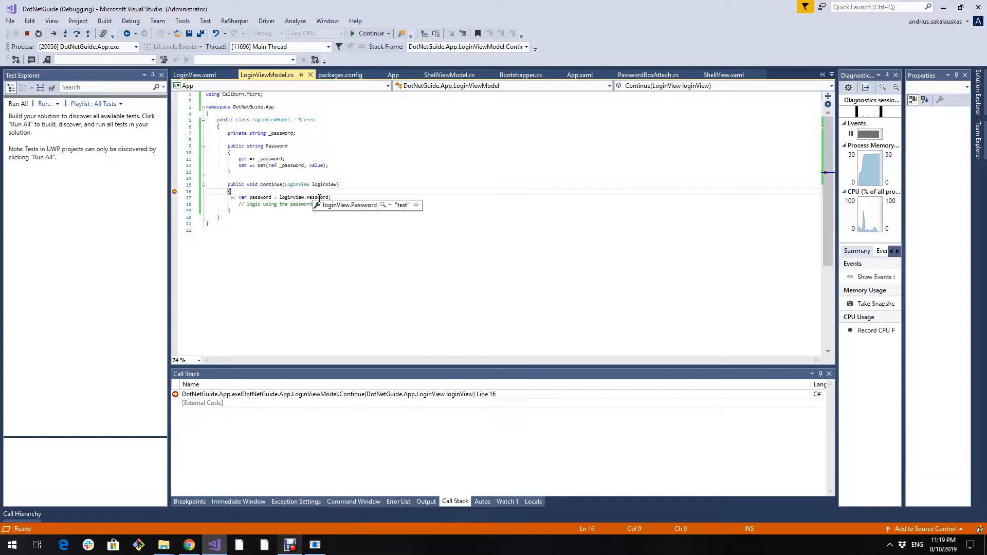
pyautogui.click(371, 33)
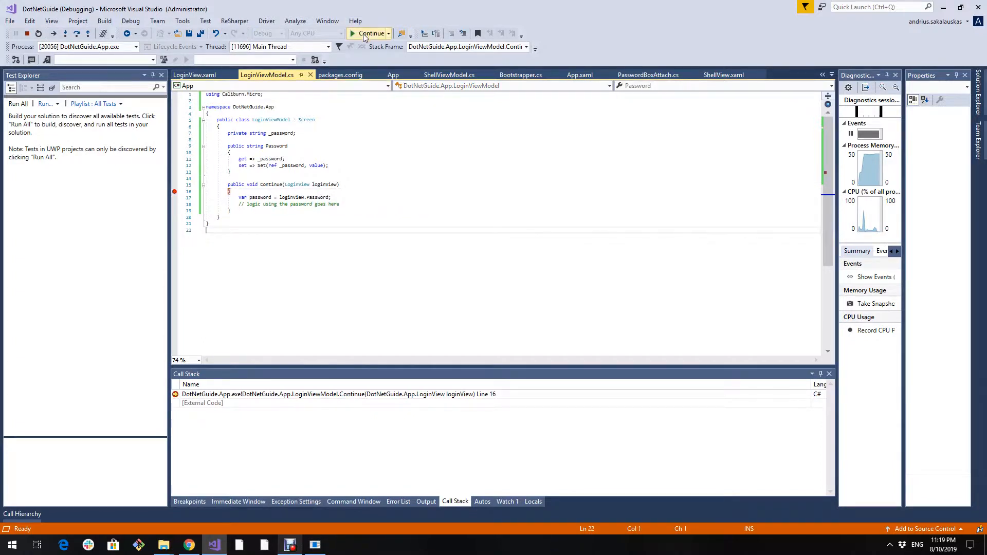
pyautogui.click(371, 33)
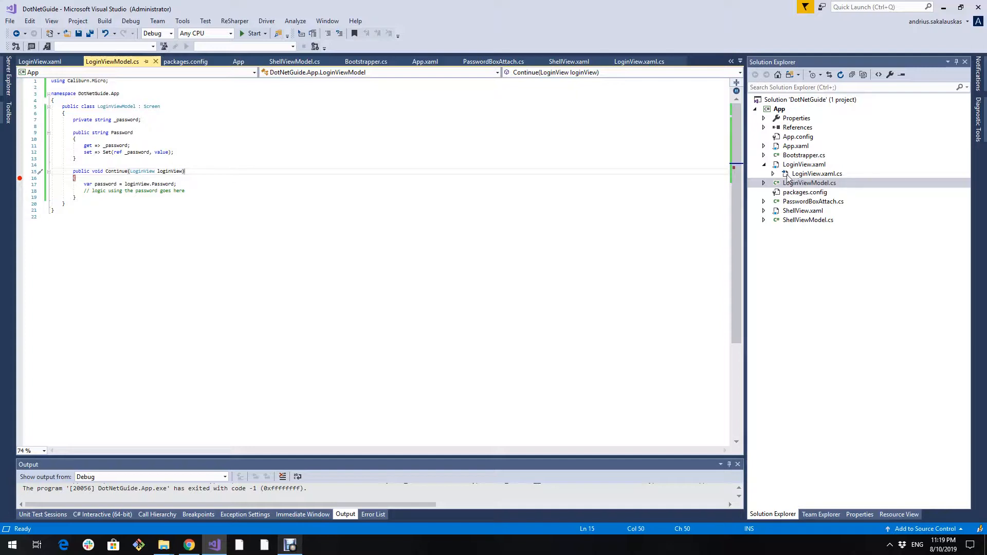
pyautogui.moveTo(829, 191)
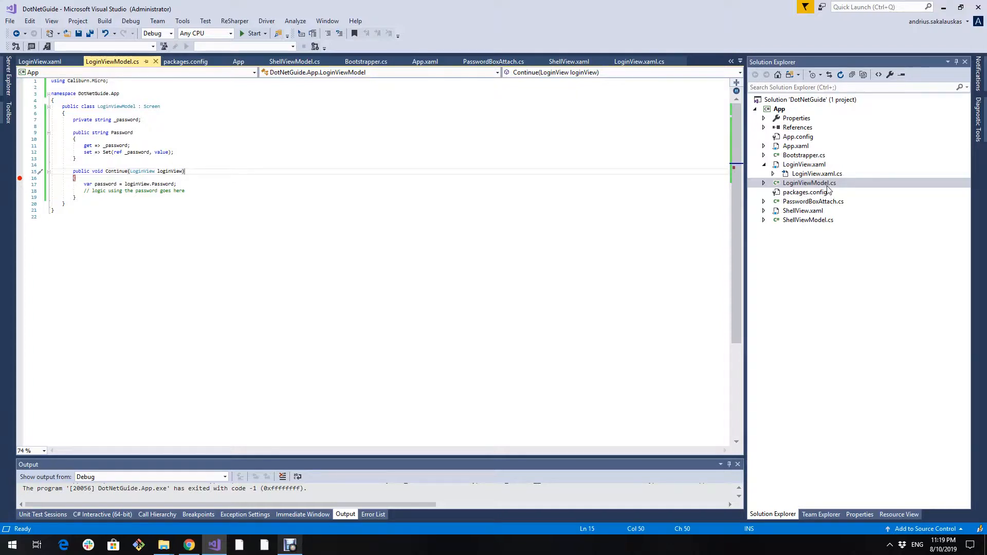
pyautogui.moveTo(795, 155)
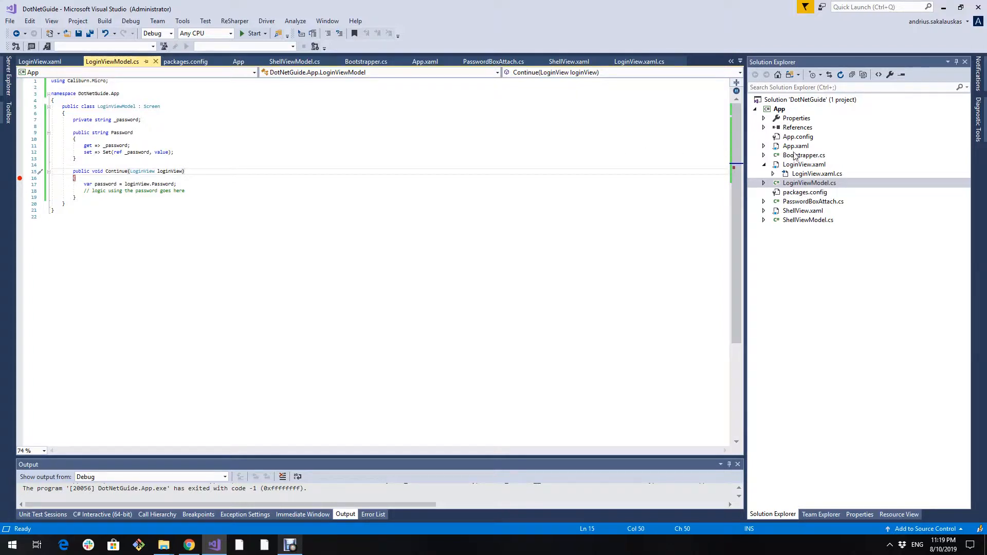
# Bring up the context actions for the App project in Solution Explorer to add a new item.
pyautogui.click(764, 164)
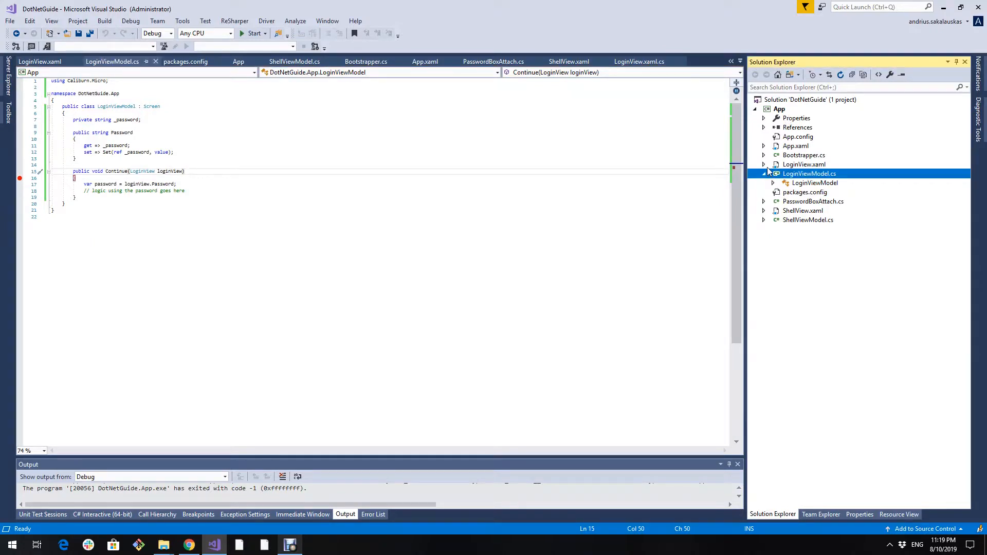
pyautogui.rightClick(779, 109)
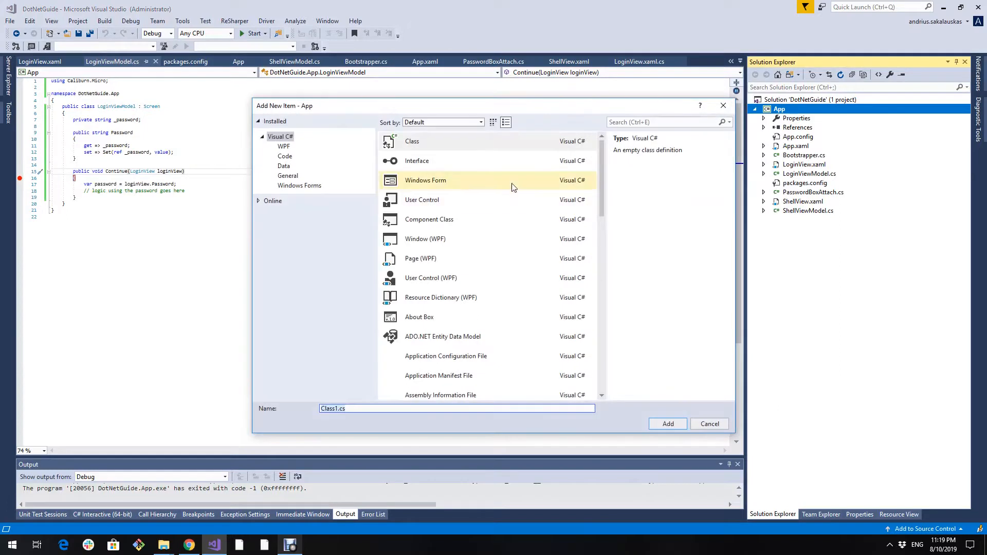
# Create a new Interface item named IPasswordProvider in the App project.
pyautogui.click(416, 160)
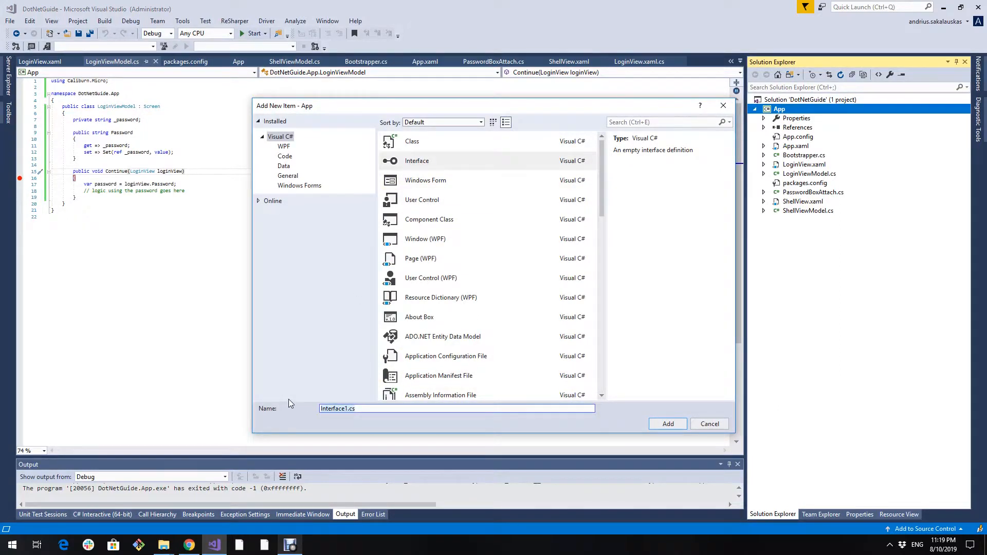
pyautogui.write('Ipa')
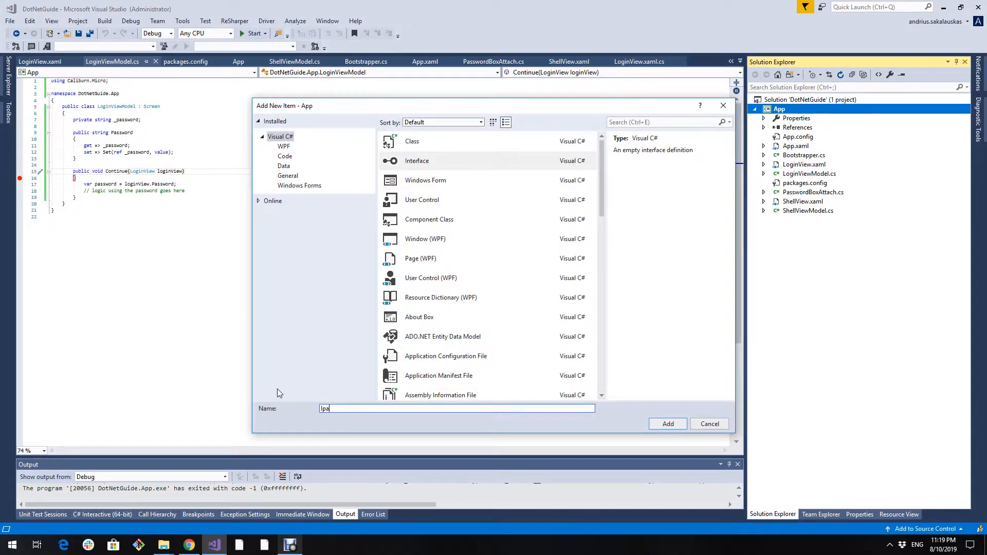
pyautogui.write('PasswordPr')
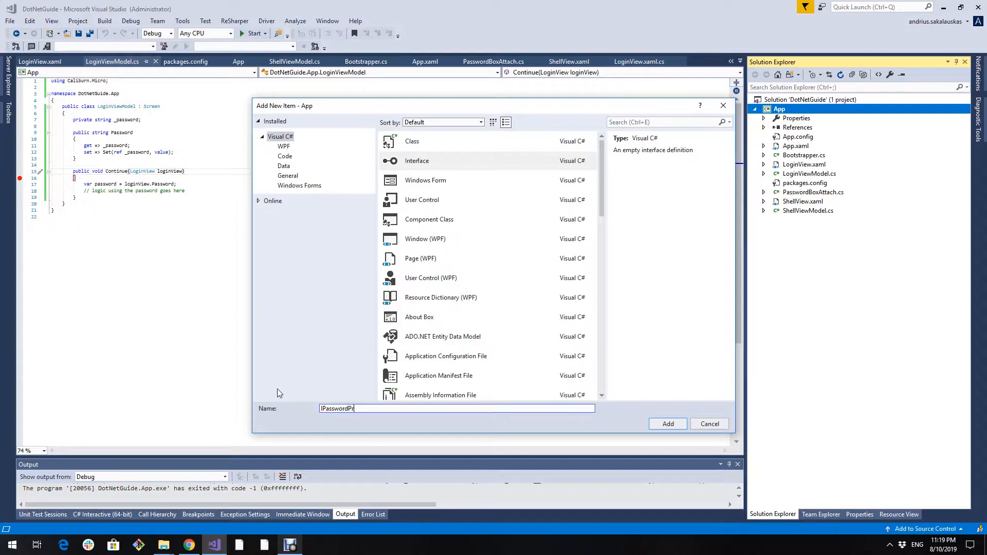
pyautogui.click(668, 424)
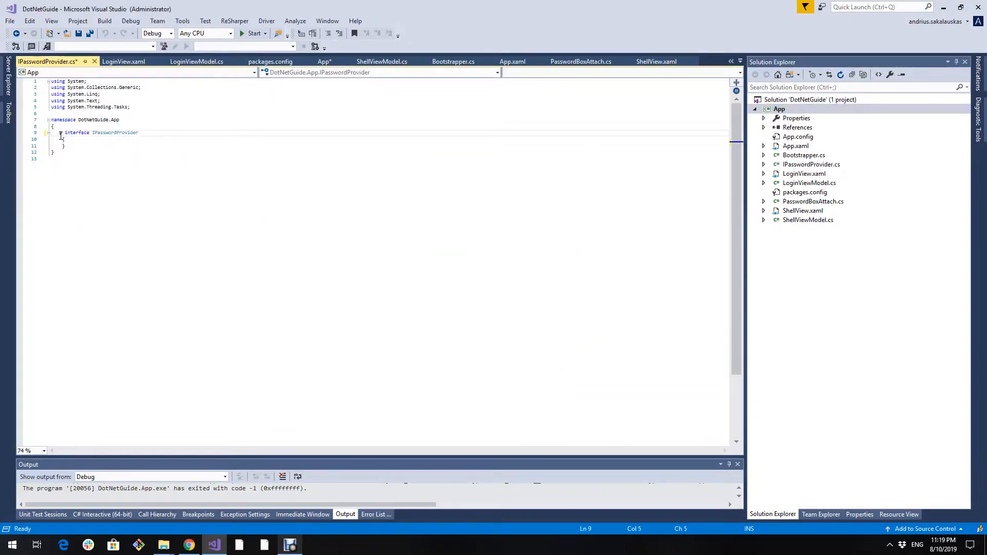
# Make the interface public and declare 'string Password { get; }'.
pyautogui.write('public')
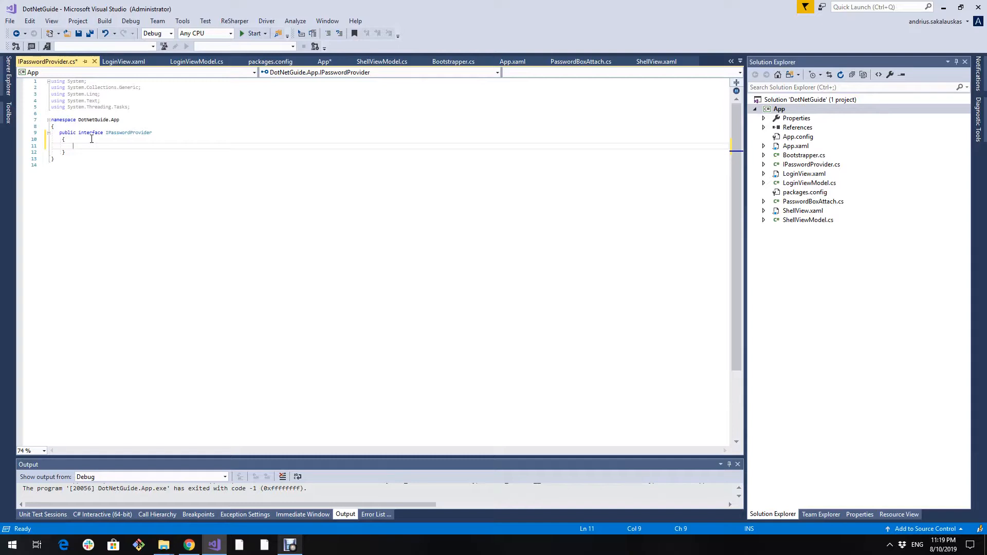
pyautogui.write('string Pa')
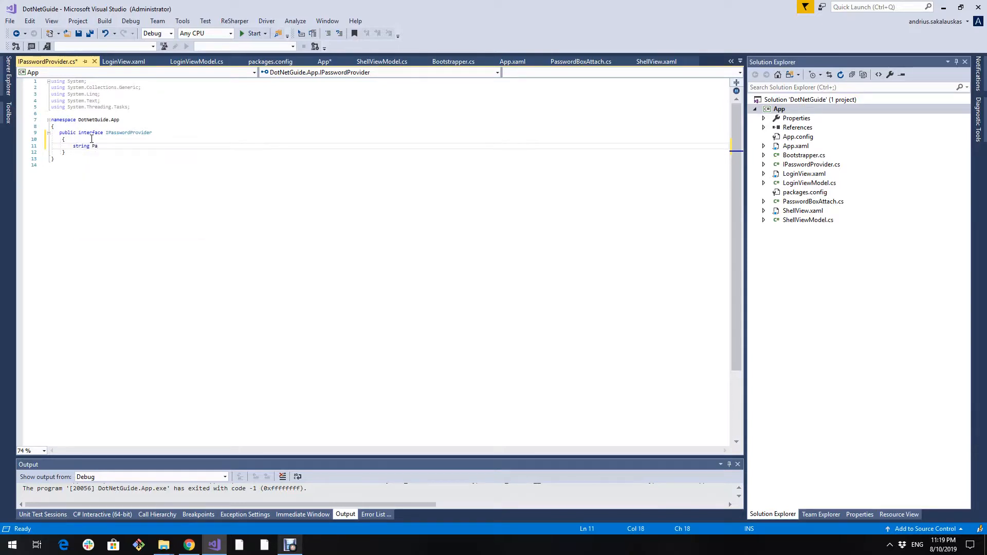
pyautogui.write('ssword { get;')
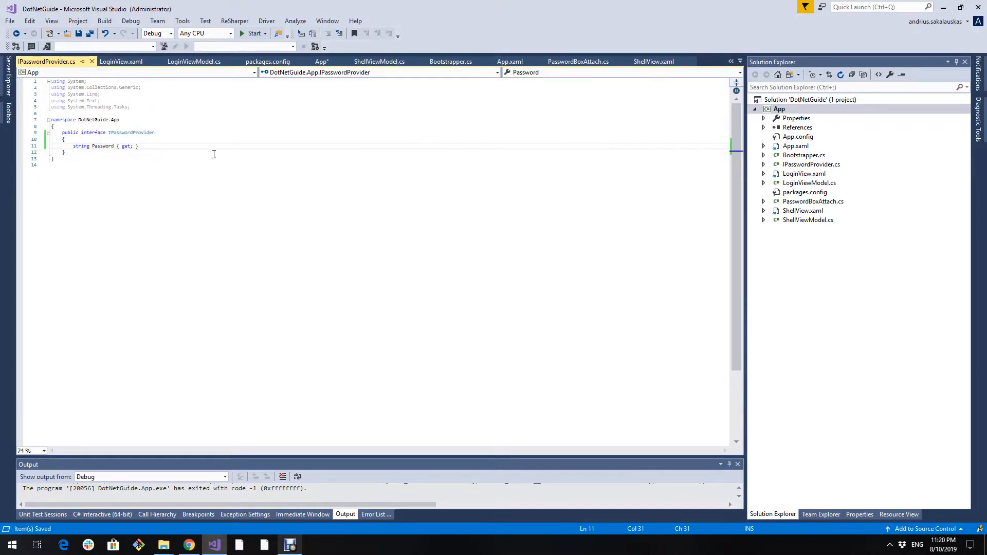
pyautogui.moveTo(623, 170)
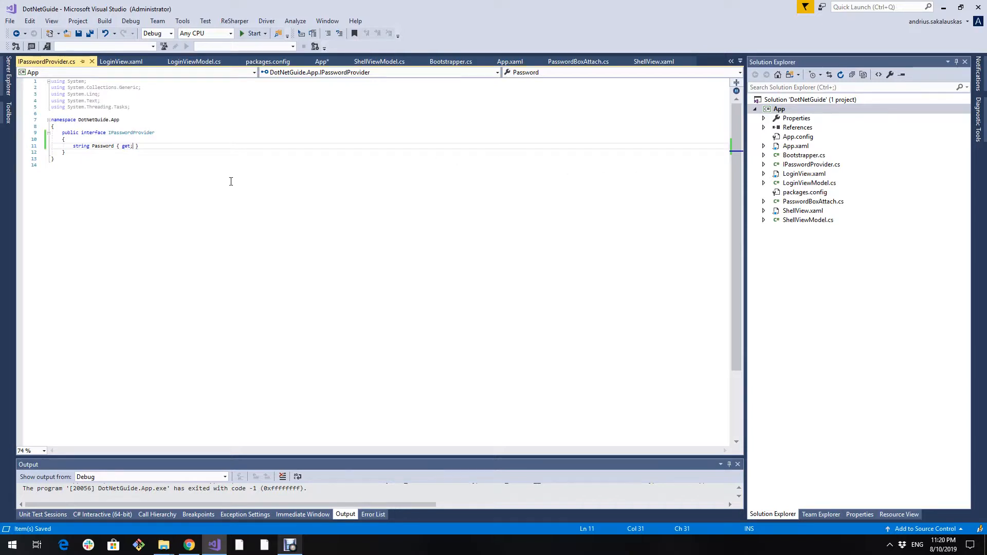
pyautogui.moveTo(514, 178)
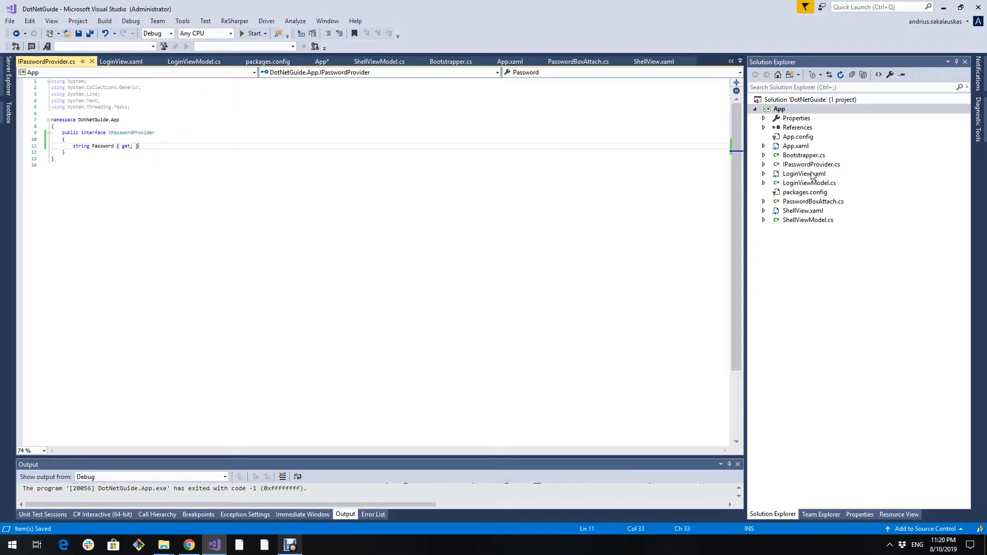
# In LoginView.xaml.cs, change the class base list so LoginView implements IPasswordProvider.
pyautogui.doubleClick(803, 173)
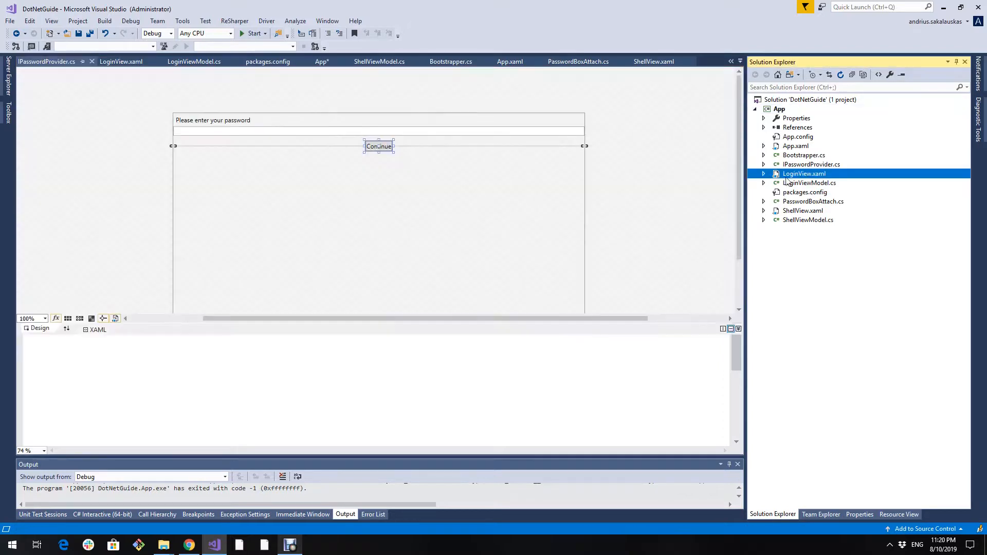
pyautogui.click(804, 173)
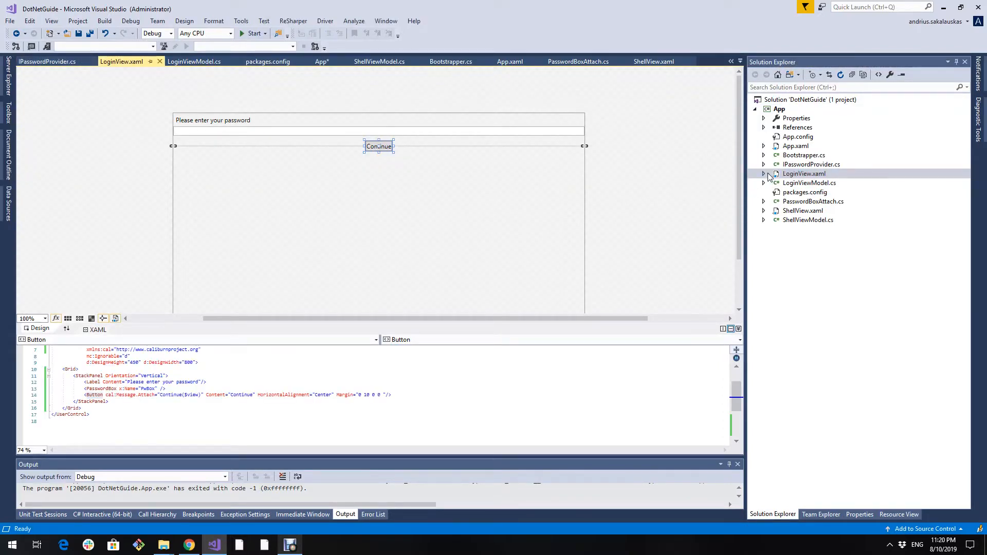
pyautogui.click(764, 174)
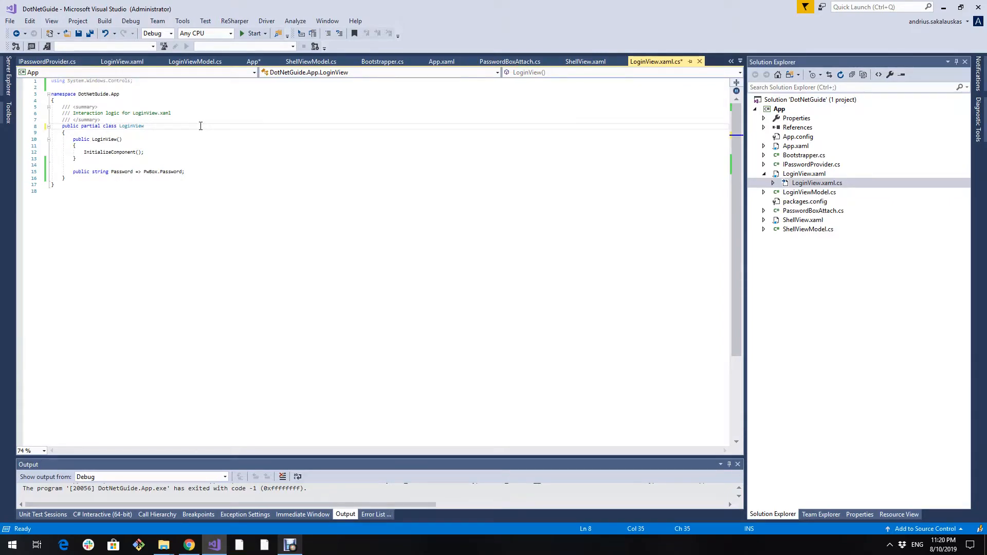
pyautogui.write(': U')
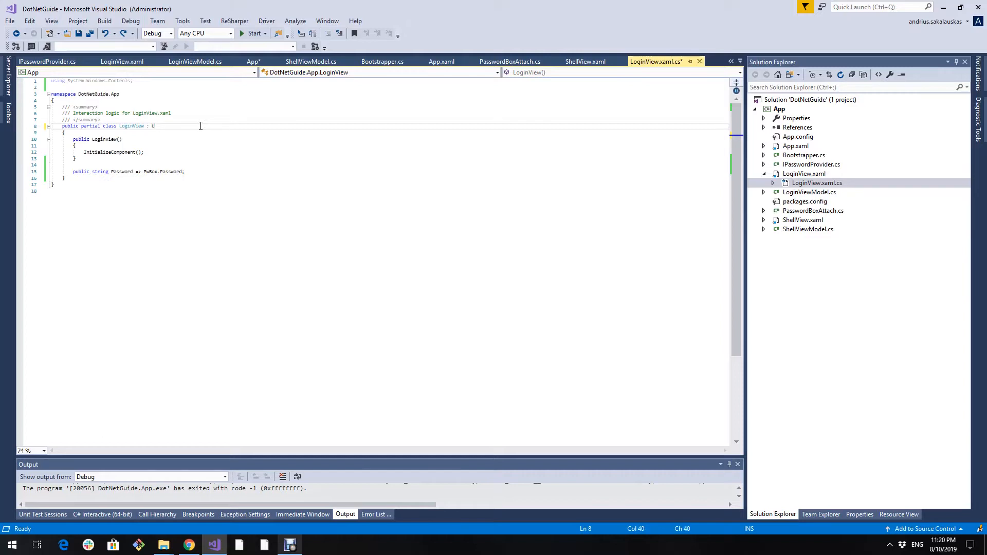
pyautogui.write('serControl')
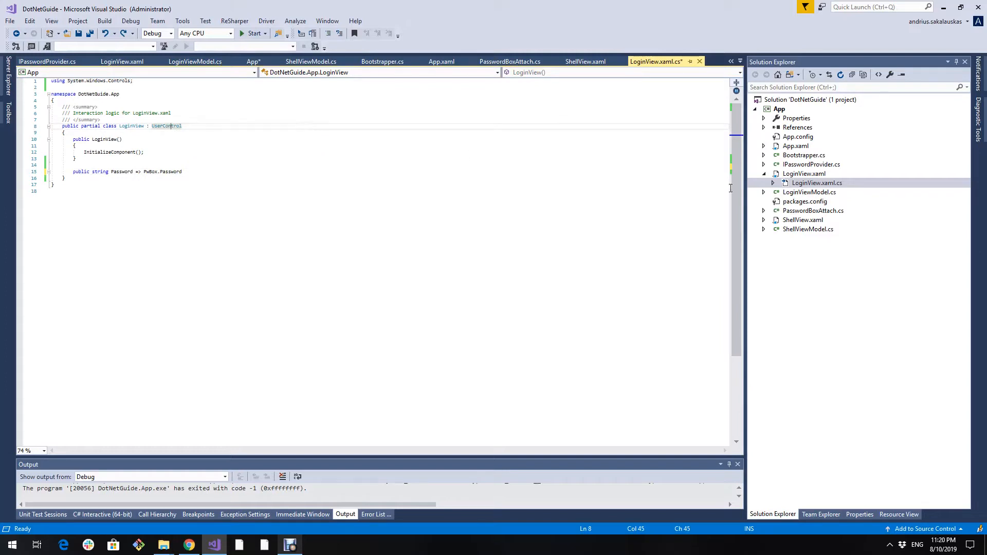
# Terminate the Password property line after PwBox.Password with a semicolon.
pyautogui.click(121, 61)
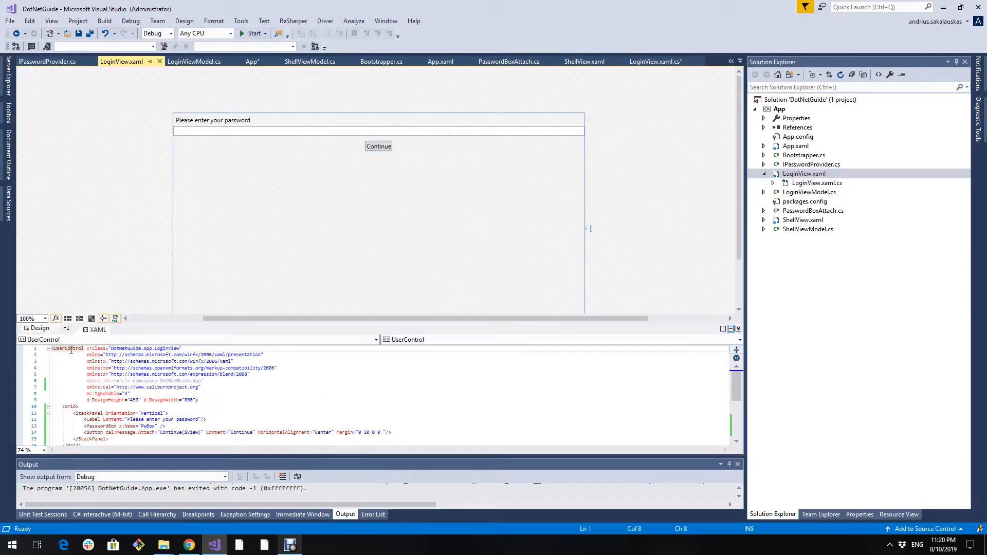
pyautogui.click(658, 61)
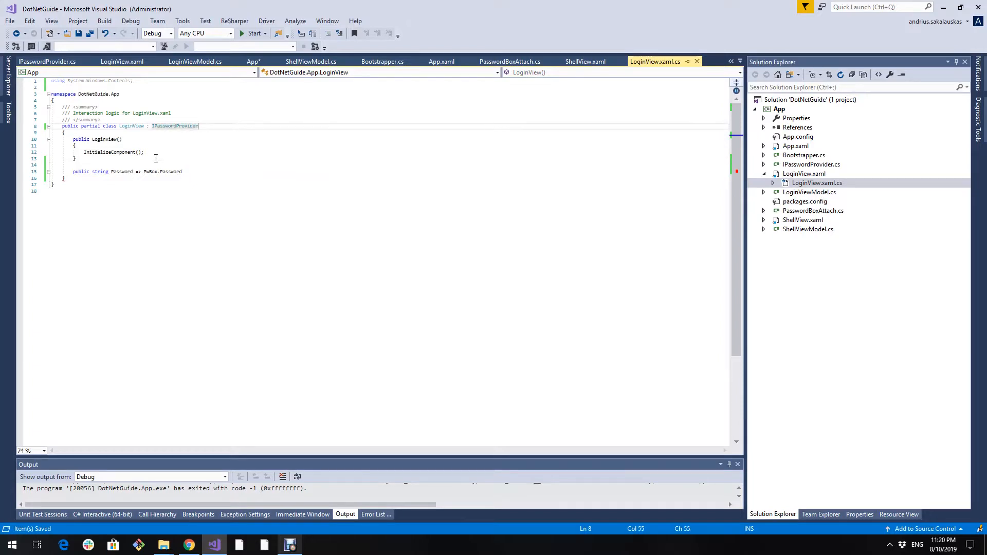
pyautogui.moveTo(122, 172)
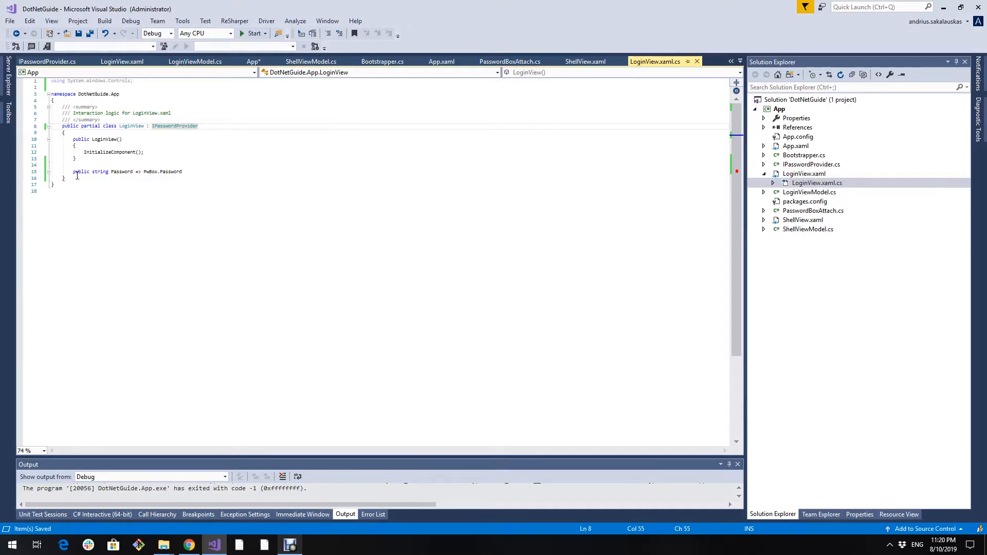
pyautogui.click(225, 159)
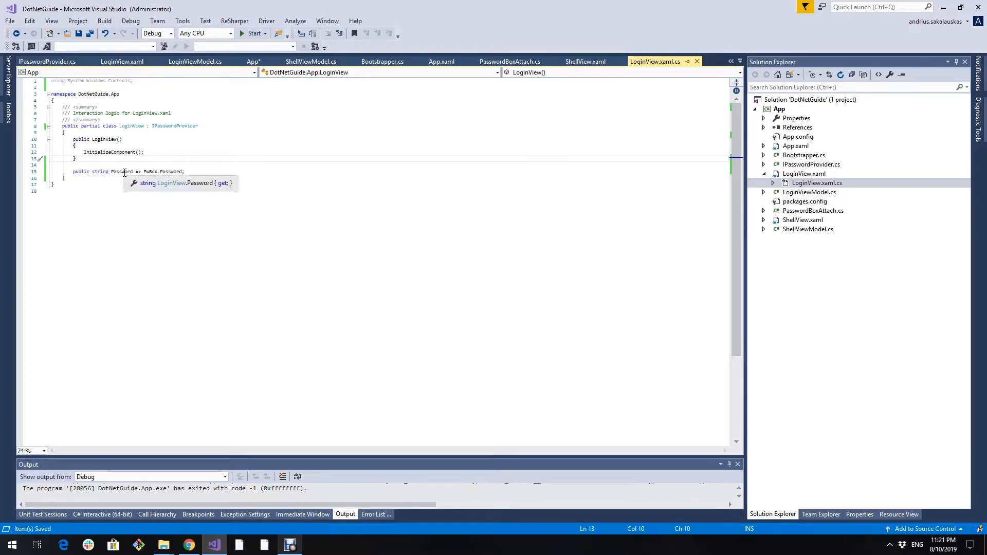
pyautogui.moveTo(453, 163)
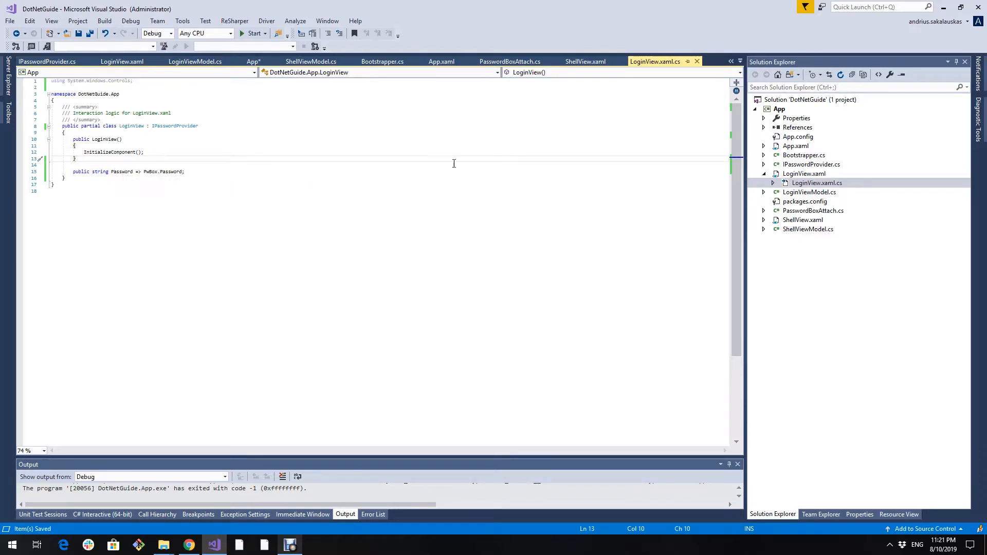
# Change Continue's parameter from LoginView to IPasswordProvider passwordProvider in LoginViewModel.cs.
pyautogui.click(194, 60)
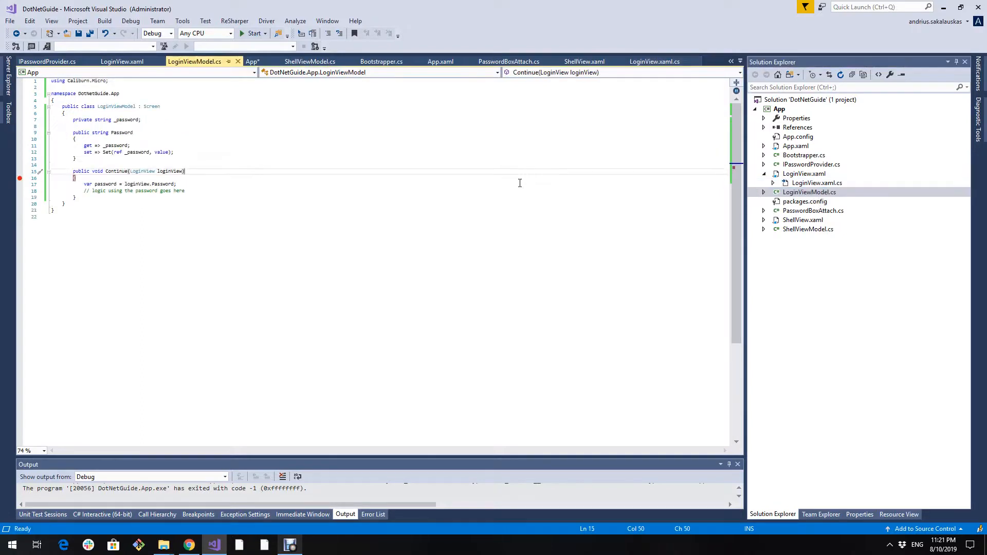
pyautogui.doubleClick(141, 171)
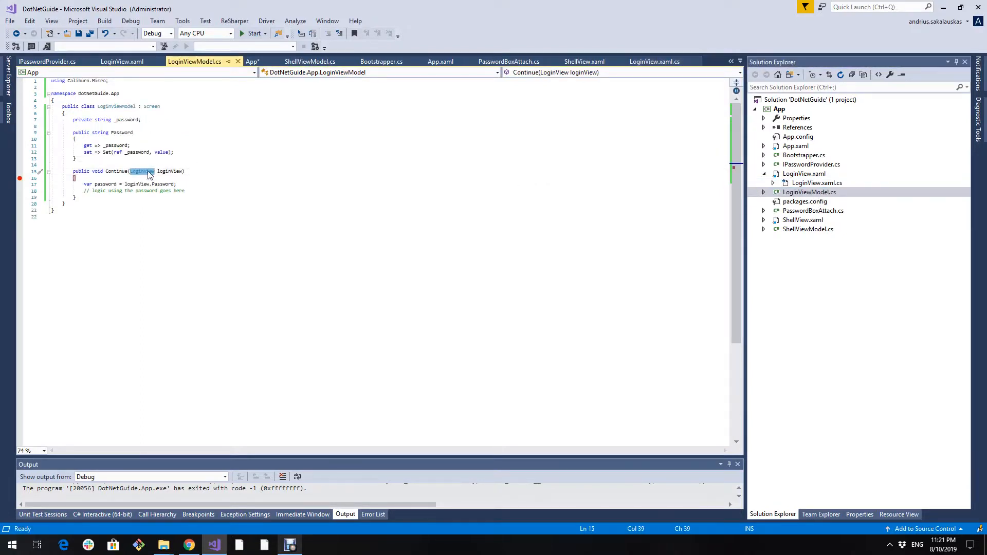
pyautogui.write('IPasswordProvider')
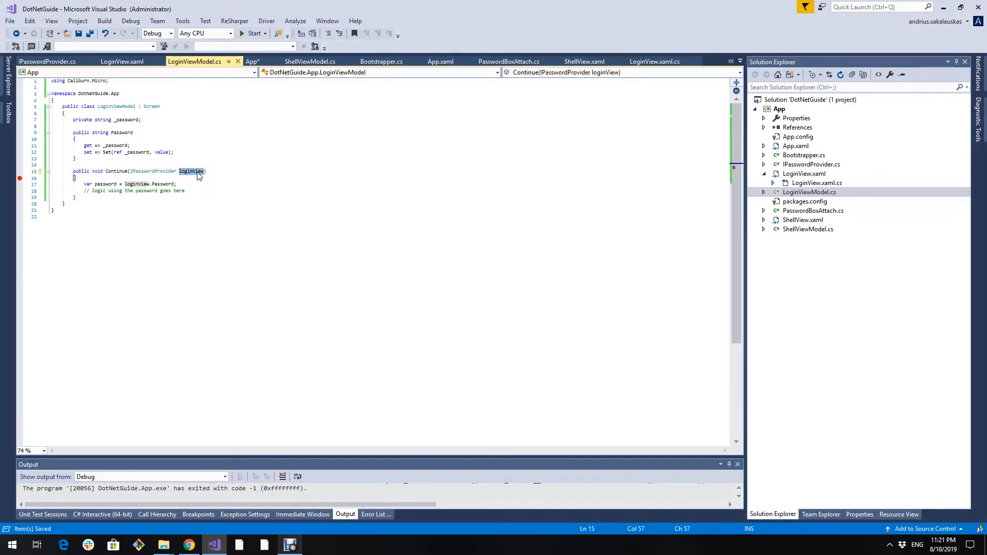
pyautogui.write('passwordProvider')
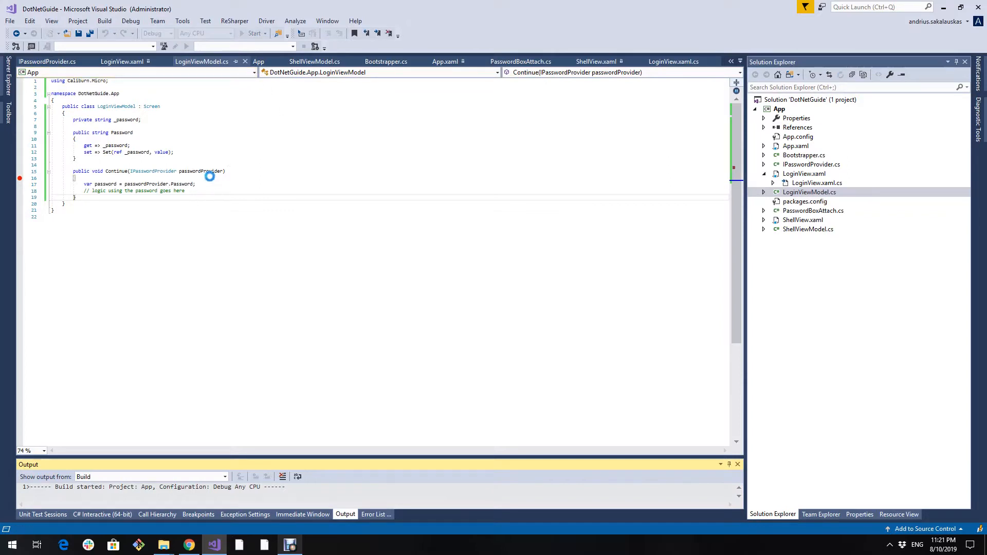
pyautogui.click(365, 33)
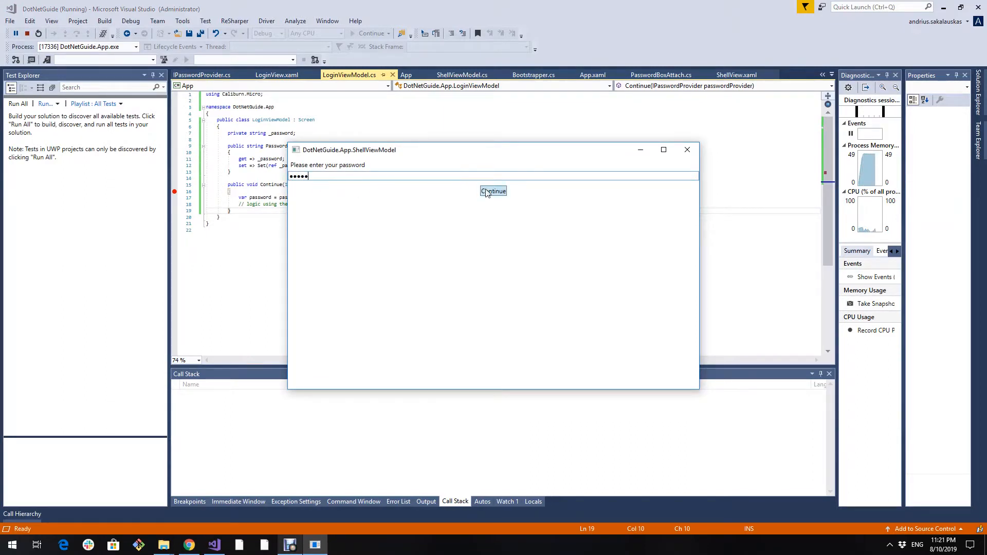
pyautogui.click(493, 191)
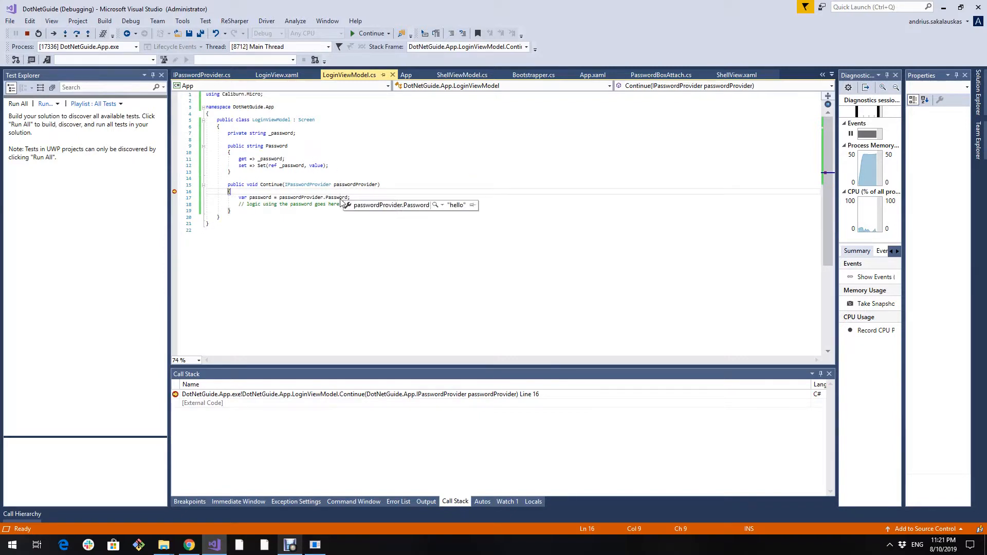
pyautogui.click(371, 33)
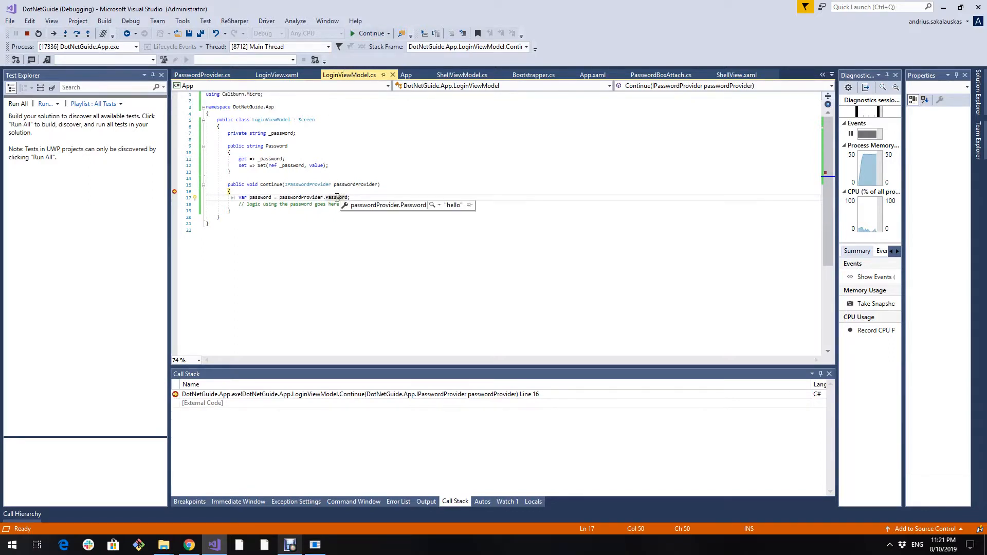
pyautogui.click(21, 33)
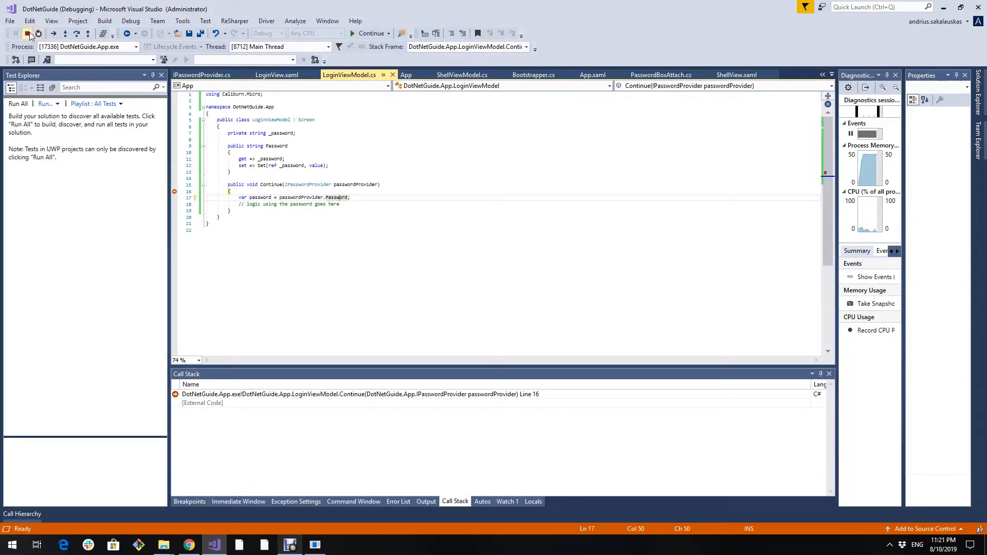
pyautogui.click(37, 33)
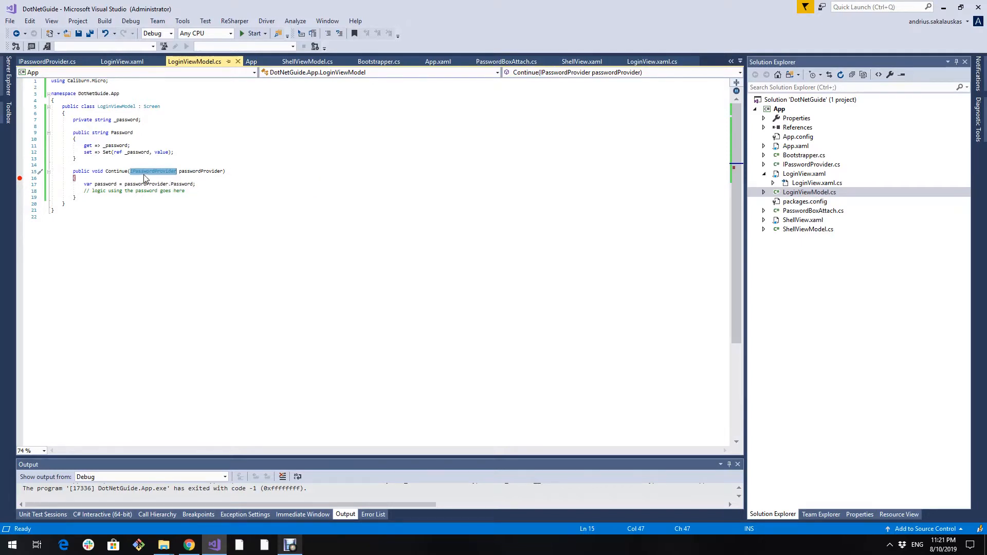
pyautogui.moveTo(151, 170)
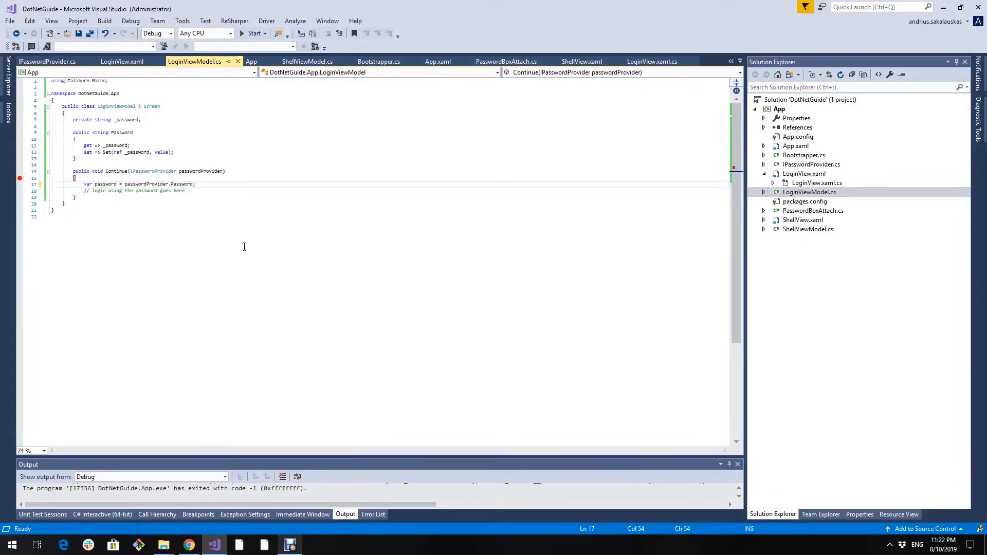
# Edit LoginView's Password property after PwBox. toward a SecureString value.
pyautogui.click(652, 61)
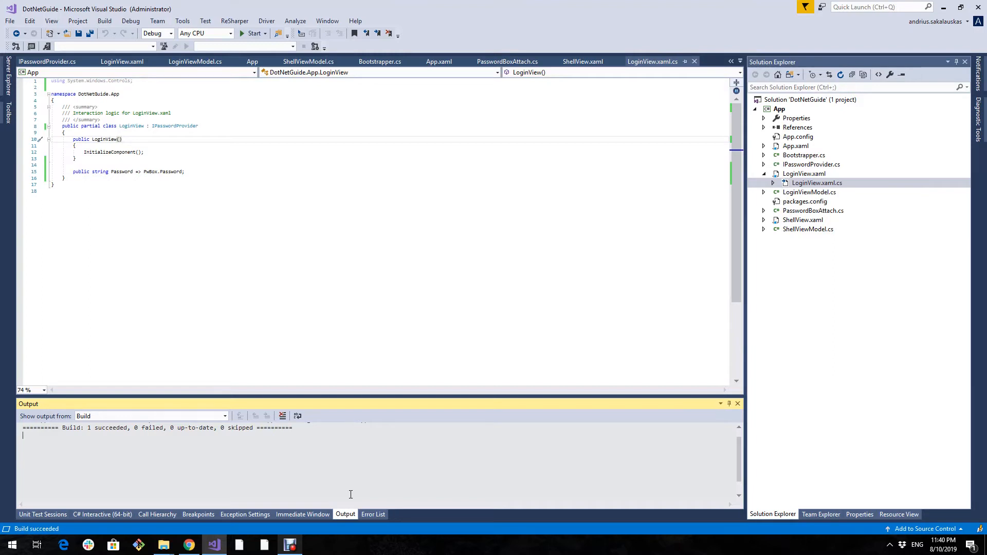
pyautogui.moveTo(536, 315)
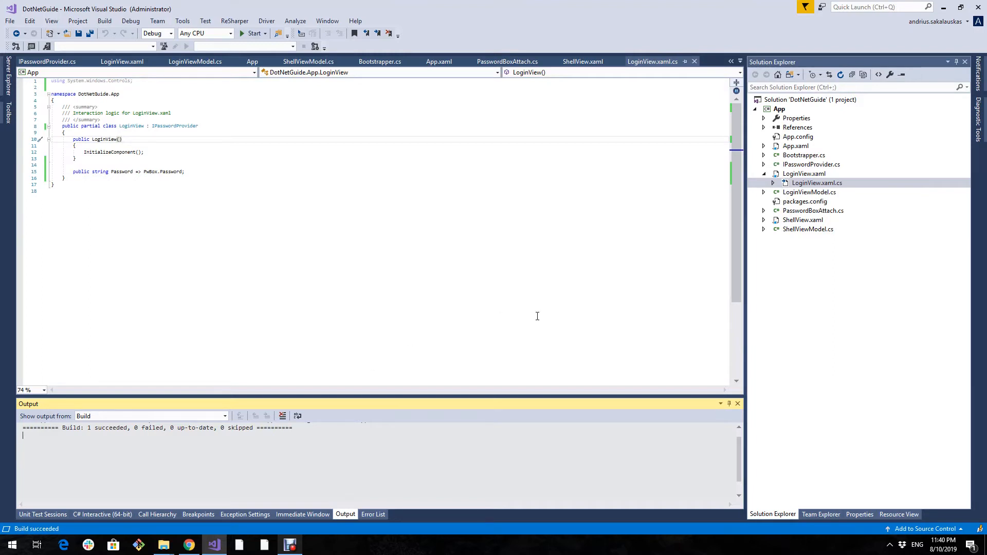
pyautogui.moveTo(492, 168)
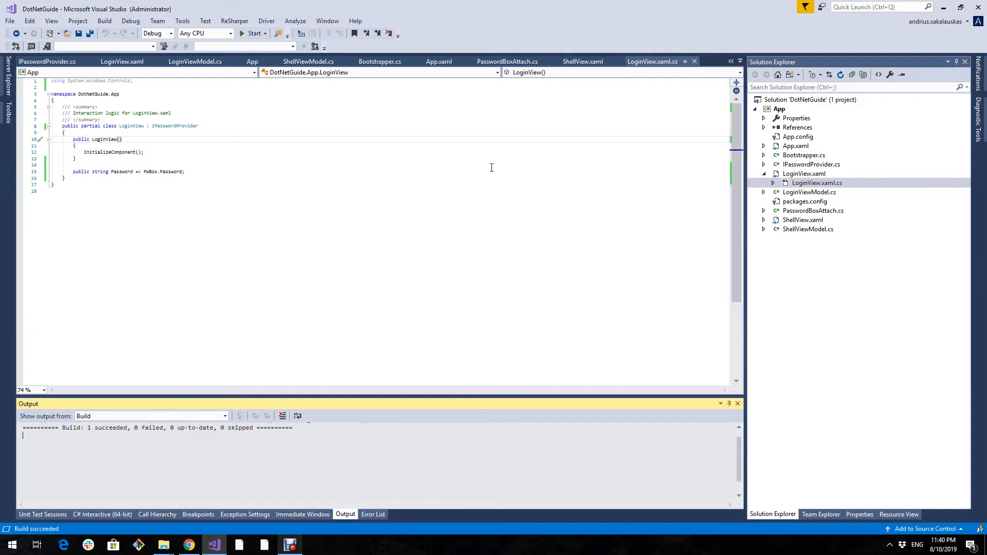
pyautogui.moveTo(225, 180)
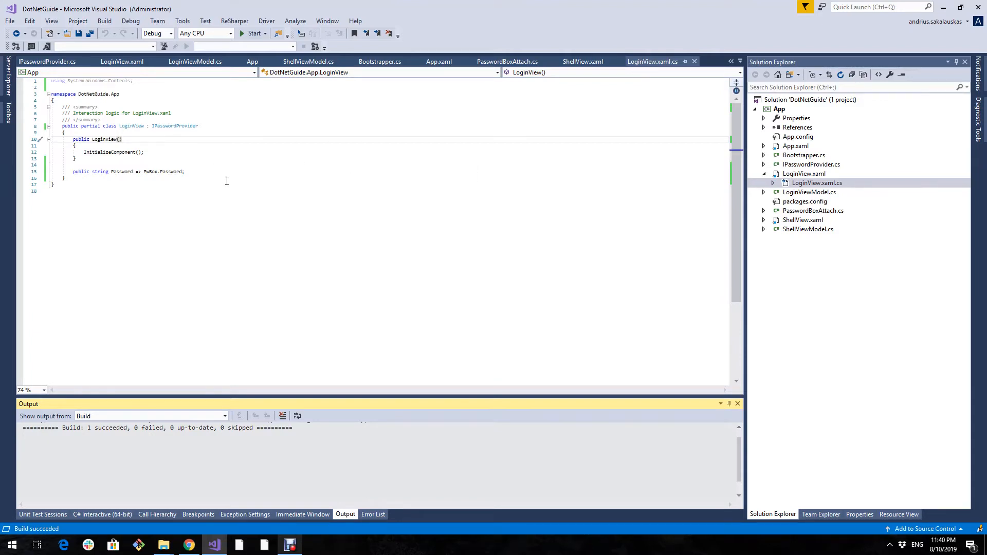
pyautogui.moveTo(175, 171)
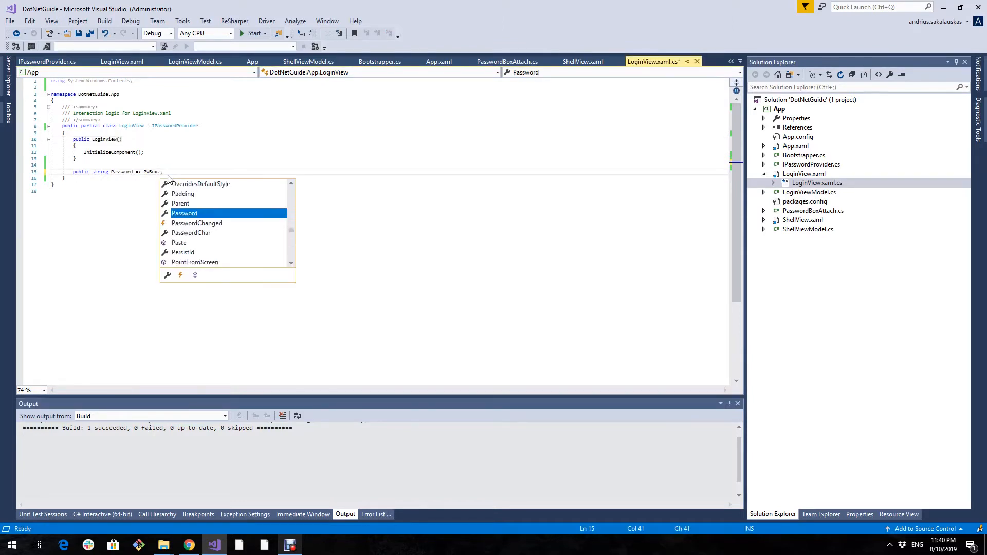
pyautogui.write('Se')
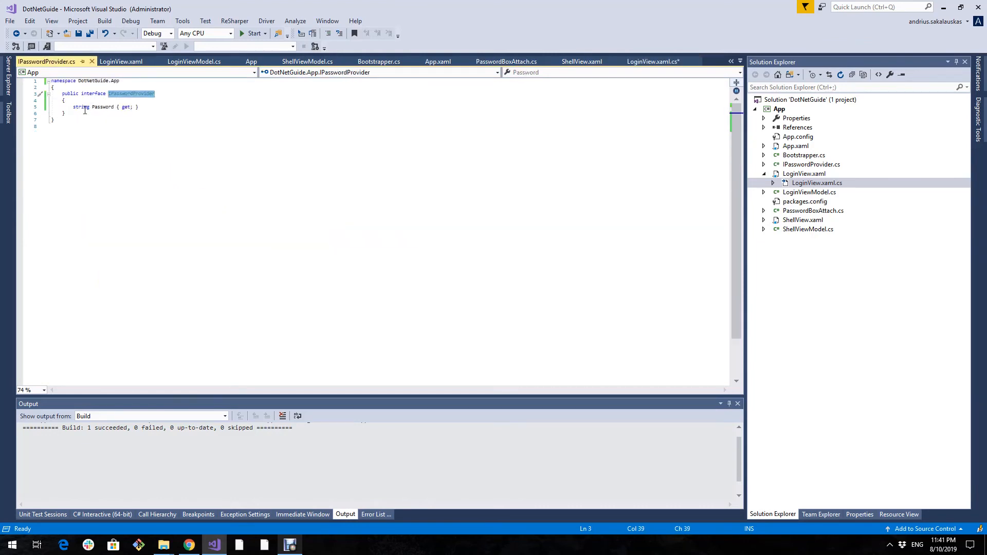
# Change IPasswordProvider's Password property from string to SecureString.
pyautogui.write('SecureS')
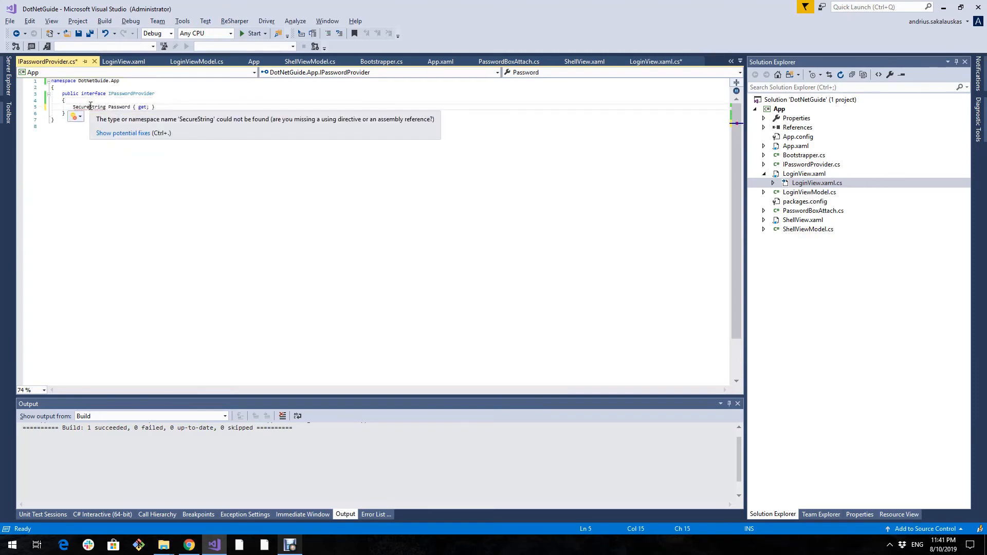
pyautogui.moveTo(298, 122)
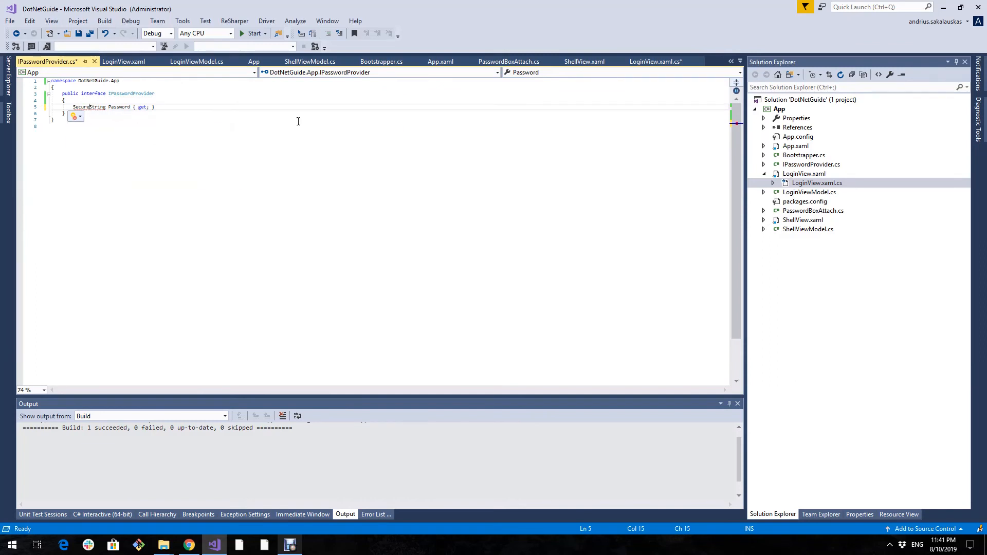
pyautogui.click(809, 193)
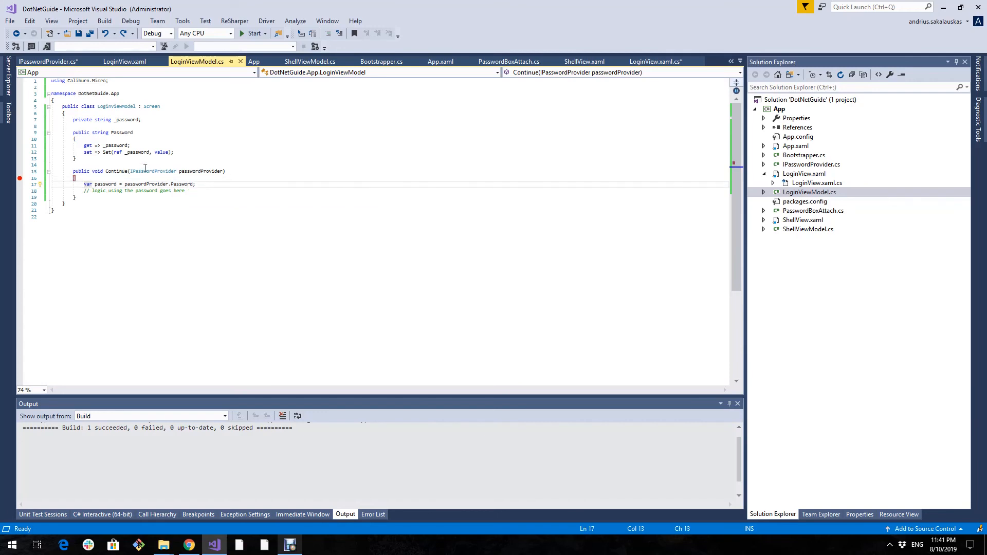
# Wrap passwordProvider.Password in a using (var password = ...) { } block and save.
pyautogui.write('using (')
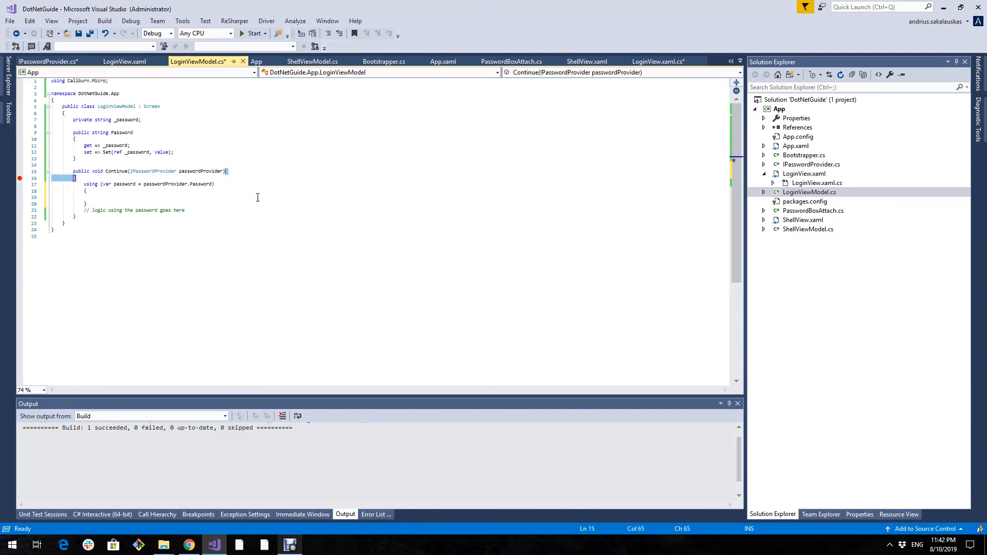
pyautogui.press('ctrl+s')
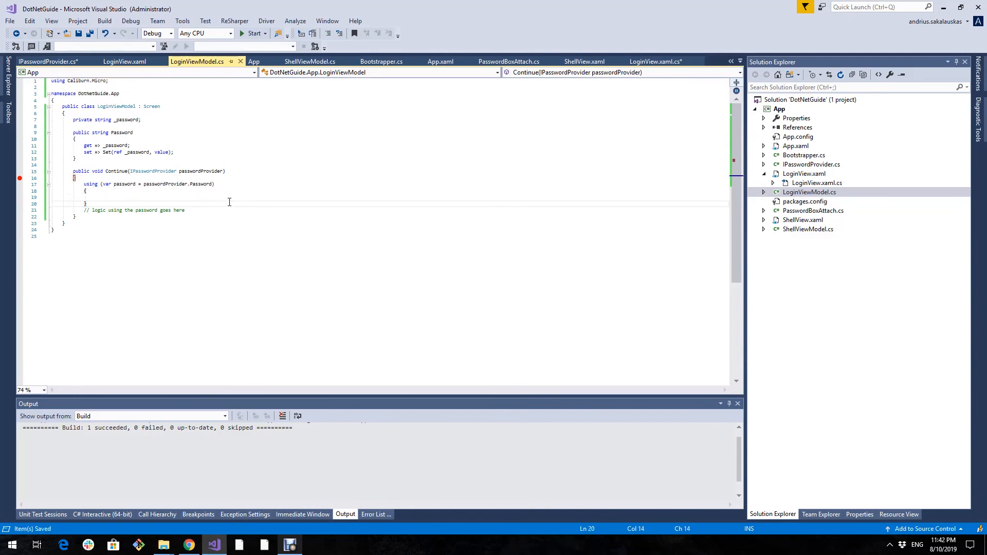